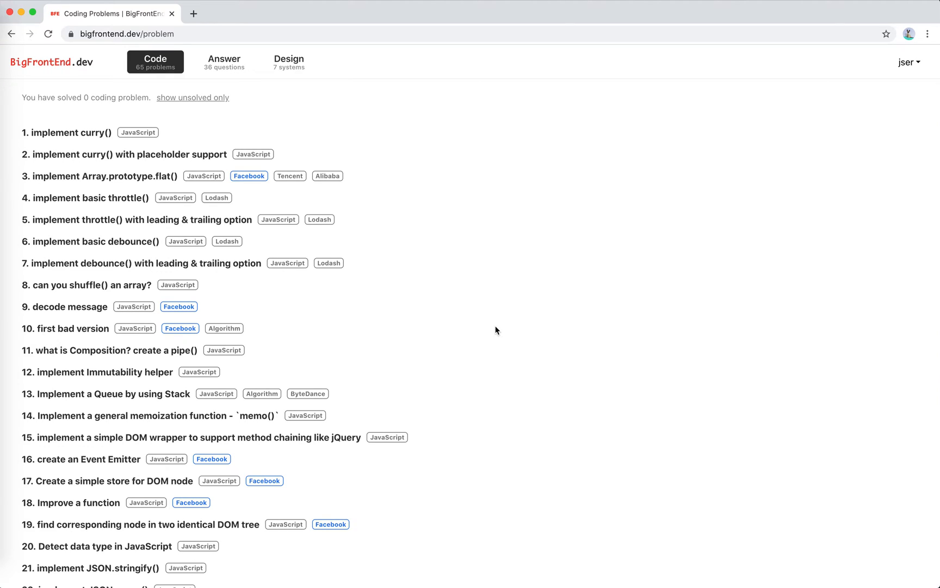
Step: Browse the problem list and open problem 1, implement curry()
{"action": "scroll", "scroll_direction": "down", "scroll_amount": 3}
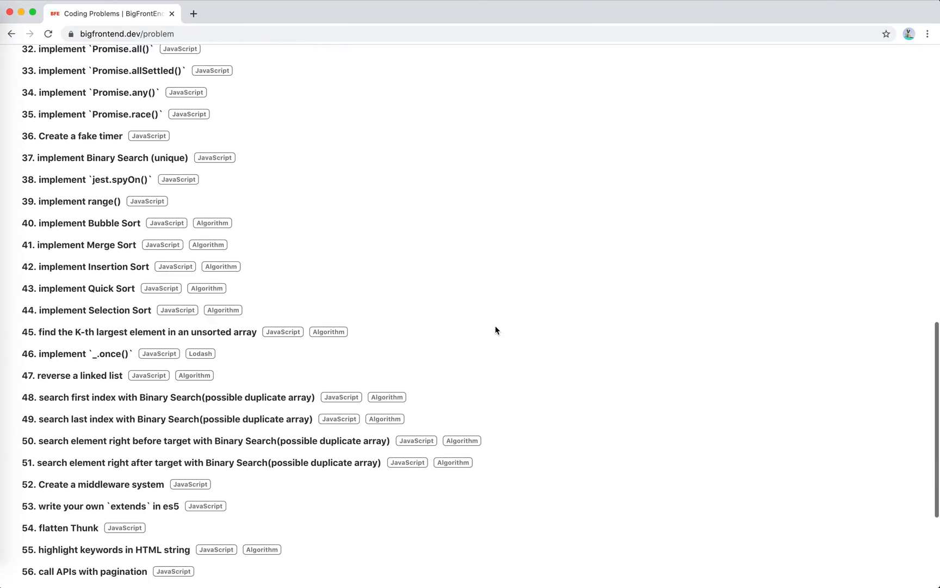
{"action": "scroll", "scroll_direction": "up", "scroll_amount": 3}
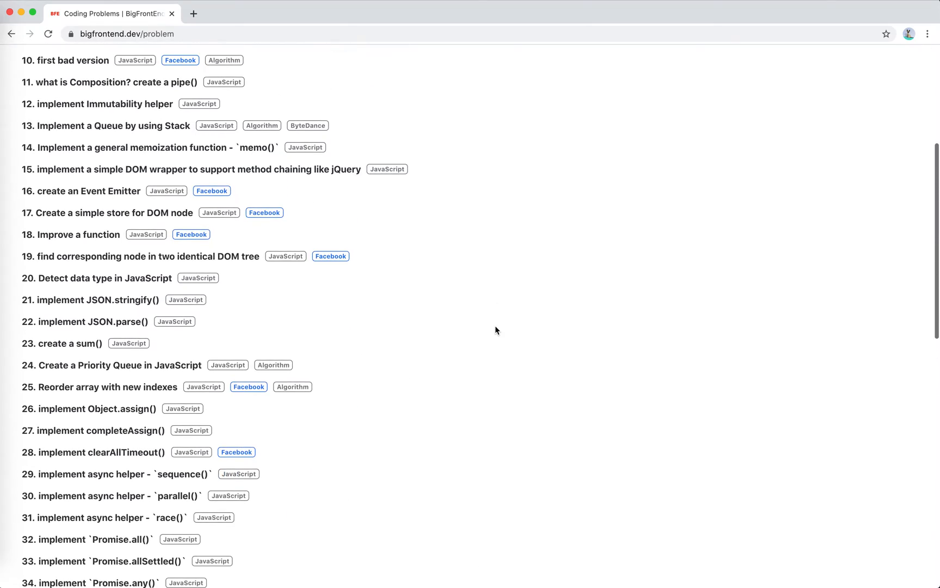
{"action": "scroll", "scroll_direction": "up", "scroll_amount": 3}
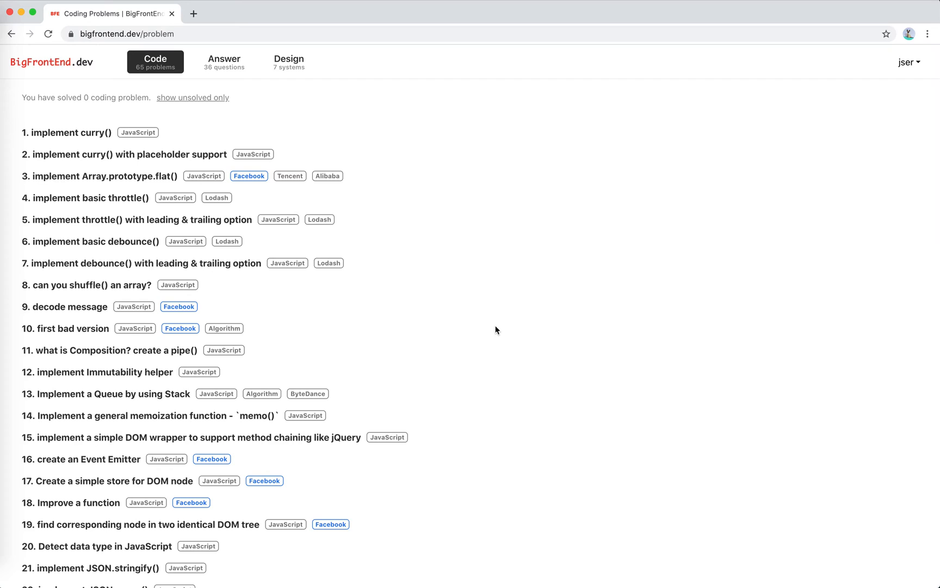
{"action": "scroll", "scroll_direction": "down", "scroll_amount": 3}
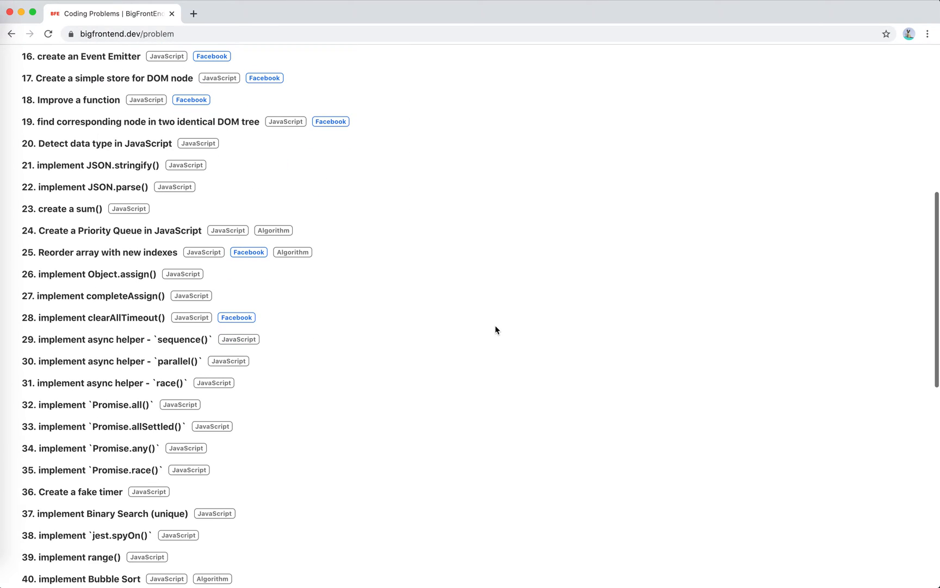
{"action": "scroll", "scroll_direction": "up", "scroll_amount": 3}
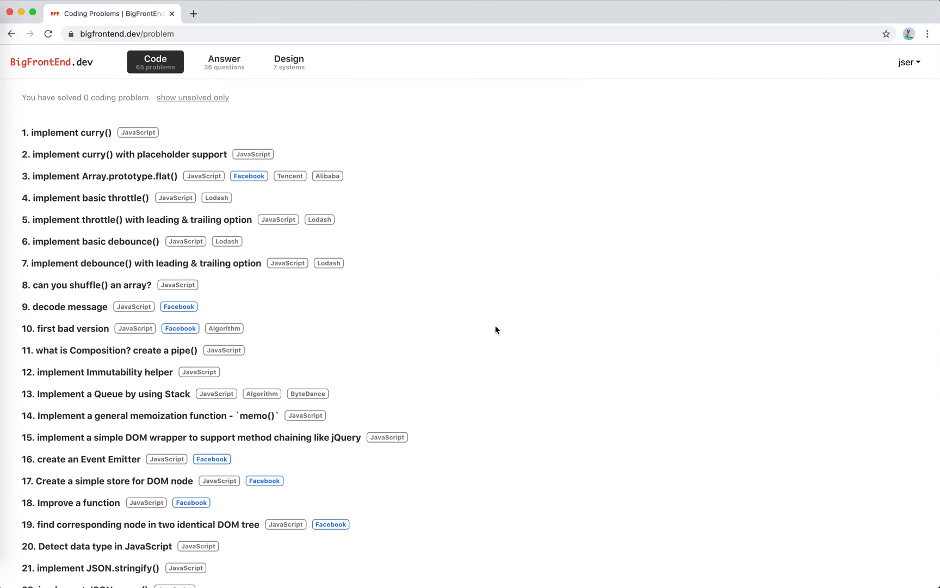
{"action": "scroll", "scroll_direction": "down", "scroll_amount": 3}
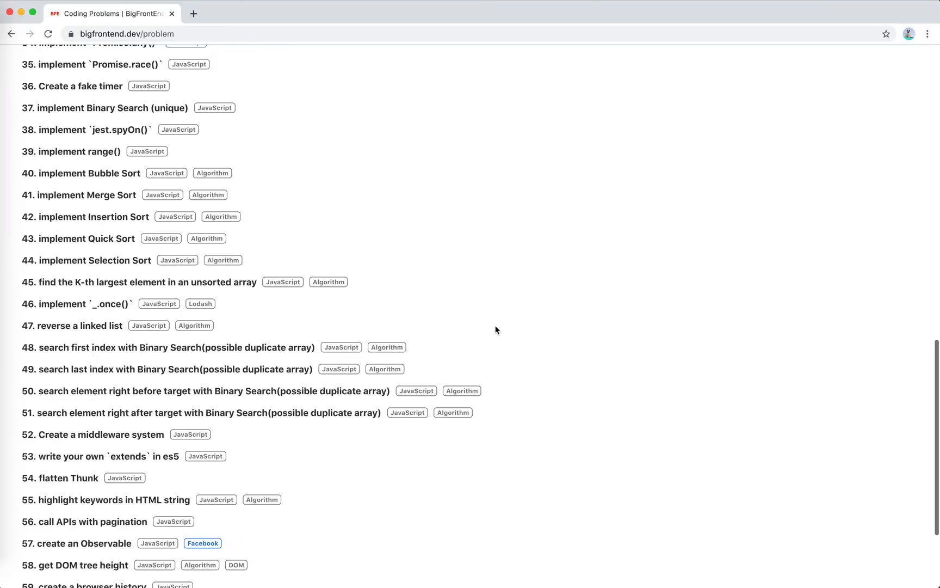
{"action": "scroll", "scroll_direction": "up", "scroll_amount": 3}
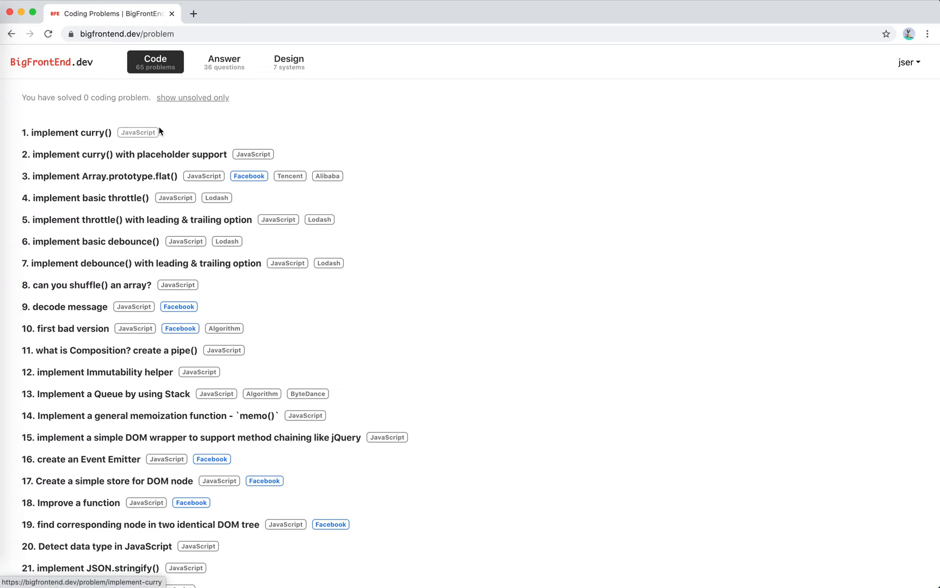
{"action": "left_click", "coordinate": [72, 133]}
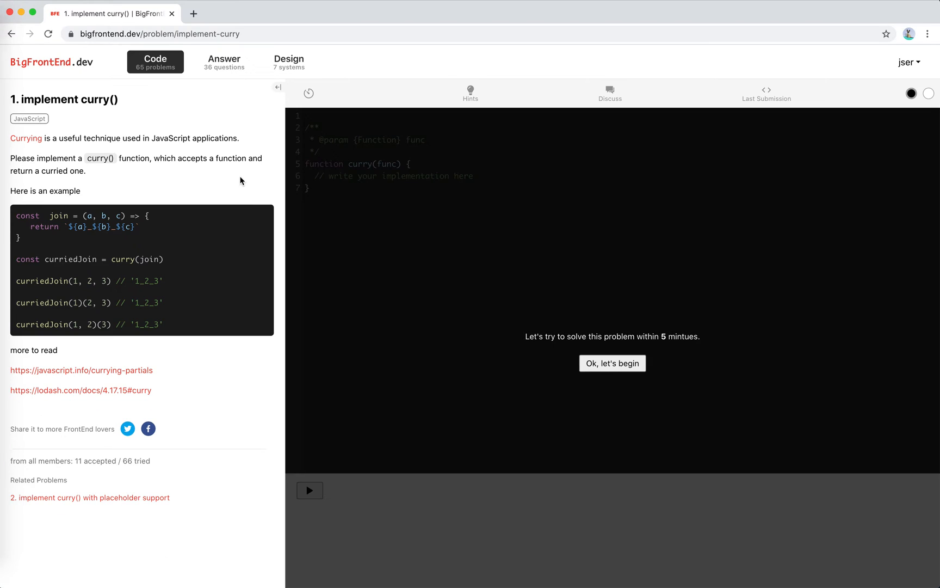
{"action": "mouse_move", "coordinate": [45, 157]}
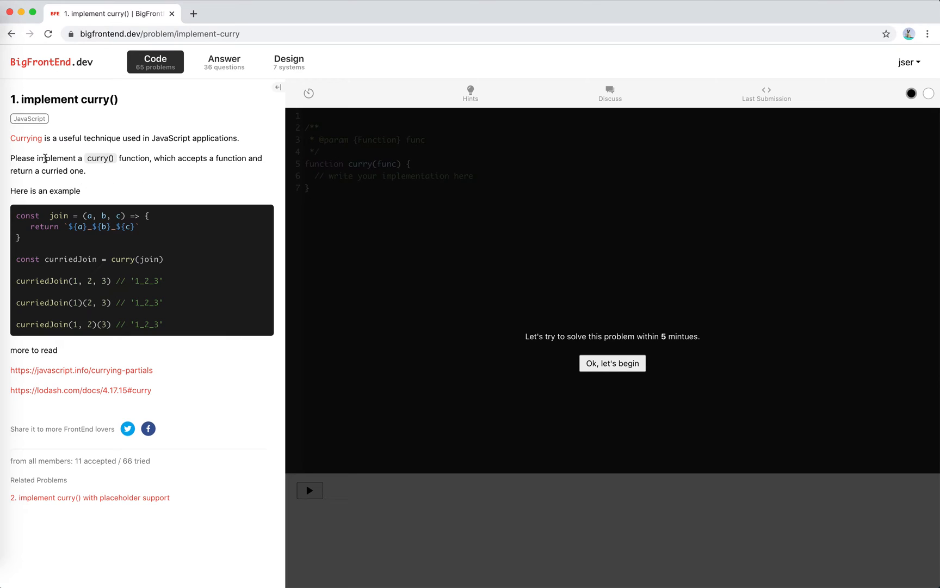
{"action": "mouse_move", "coordinate": [47, 263]}
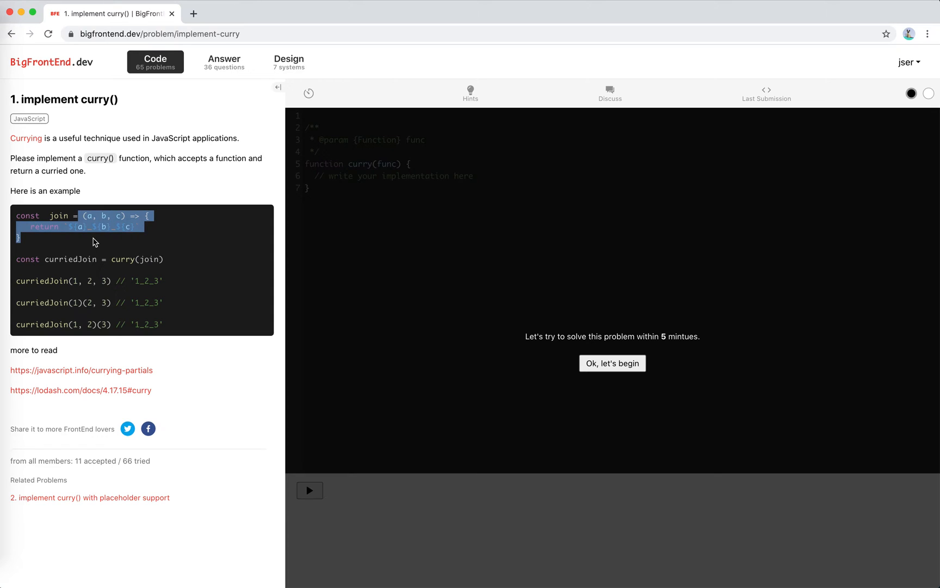
Step: Read the description and the curried join example code
{"action": "left_click", "coordinate": [79, 262]}
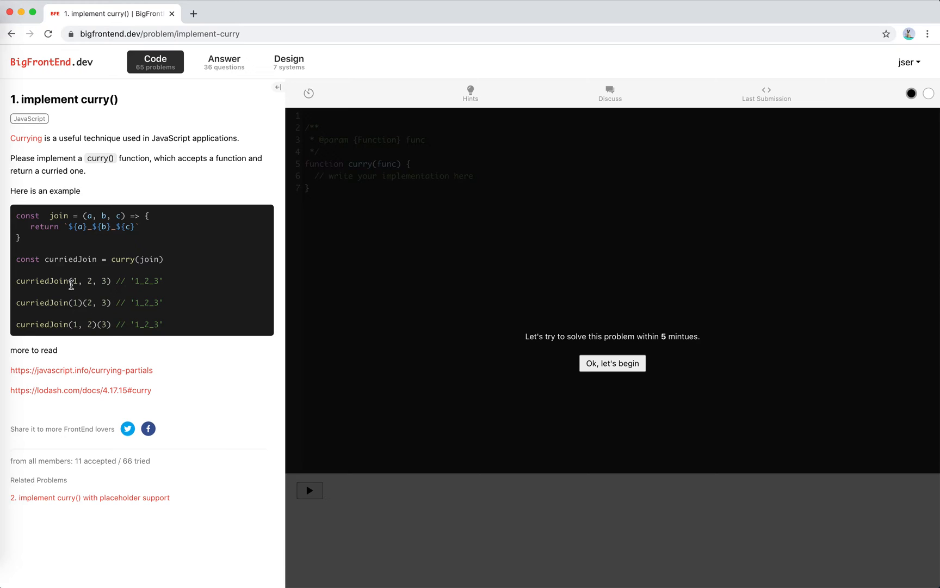
{"action": "mouse_move", "coordinate": [77, 300]}
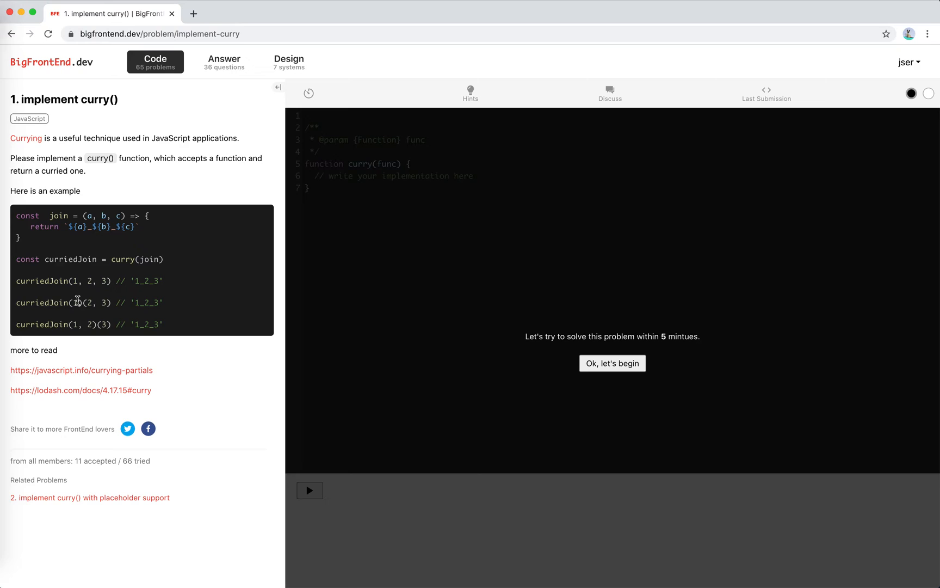
{"action": "mouse_move", "coordinate": [78, 240]}
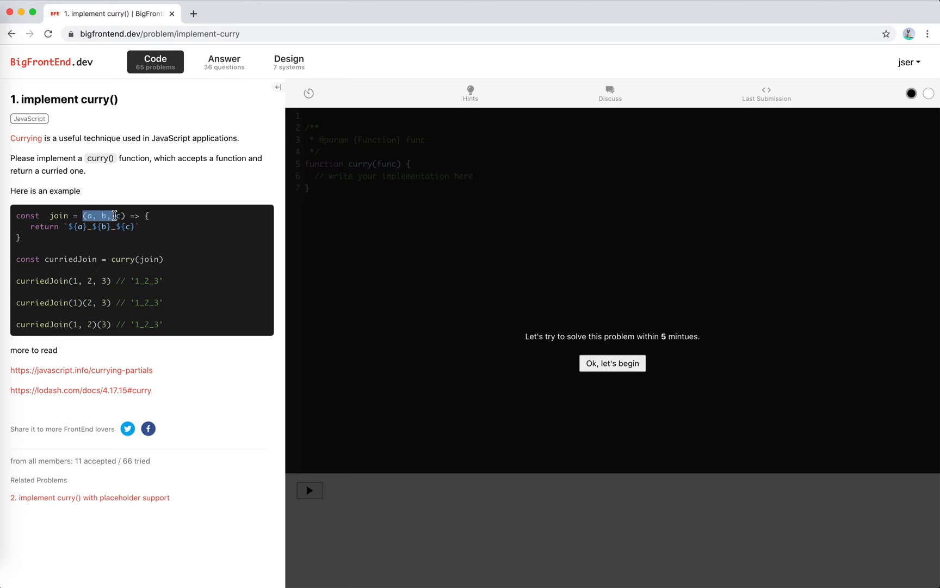
{"action": "left_click", "coordinate": [81, 303]}
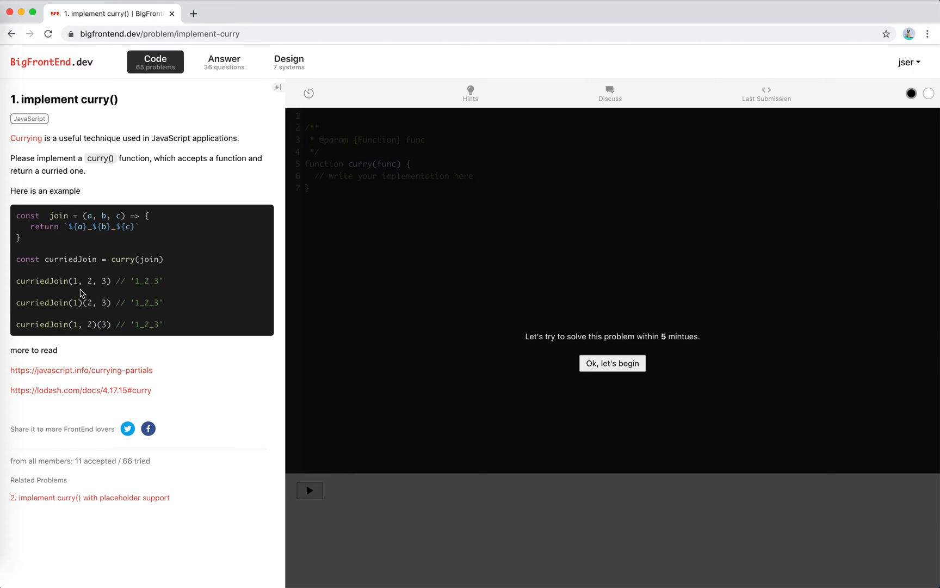
{"action": "mouse_move", "coordinate": [76, 285]}
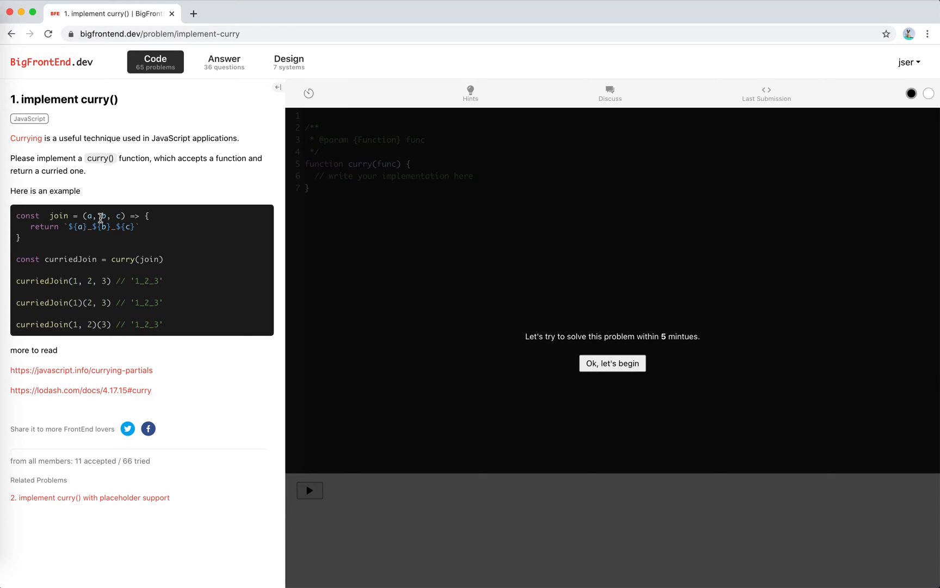
{"action": "mouse_move", "coordinate": [103, 303]}
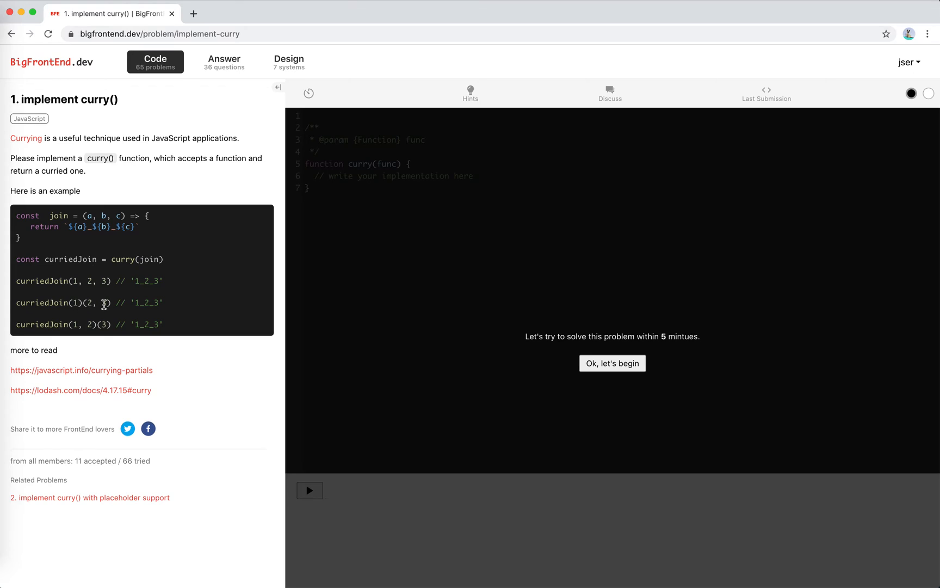
{"action": "mouse_move", "coordinate": [508, 384]}
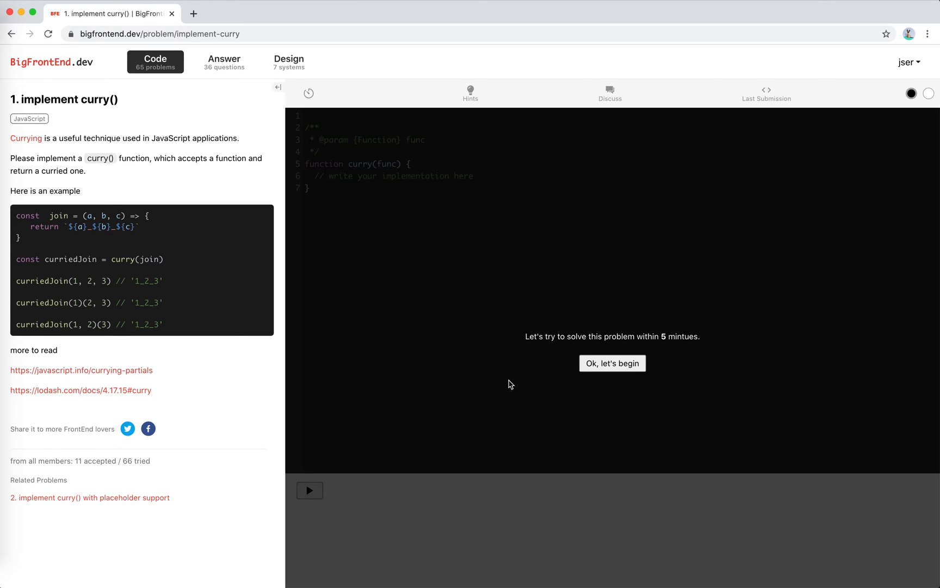
{"action": "mouse_move", "coordinate": [622, 348]}
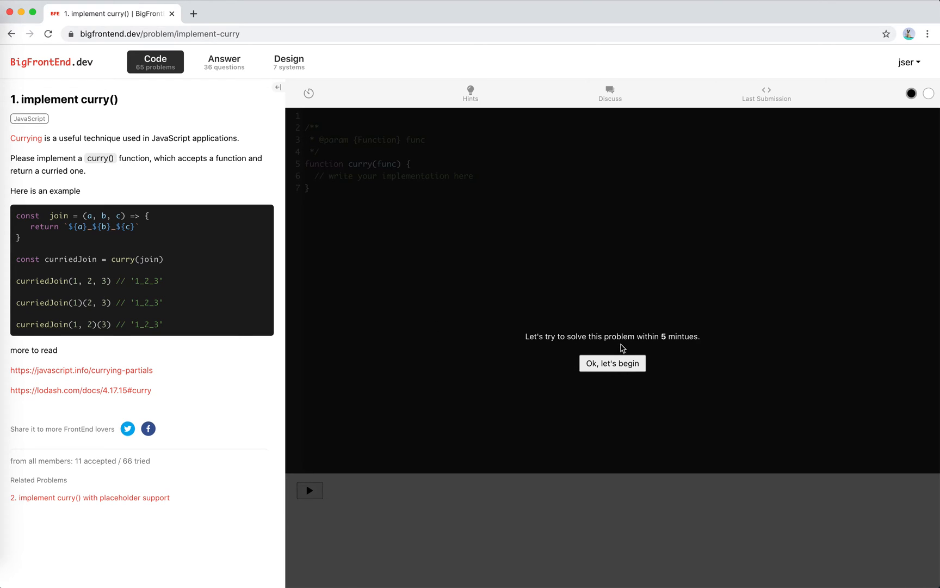
Step: Start the timed attempt and replace the placeholder comment with 'return function'
{"action": "left_click", "coordinate": [612, 363]}
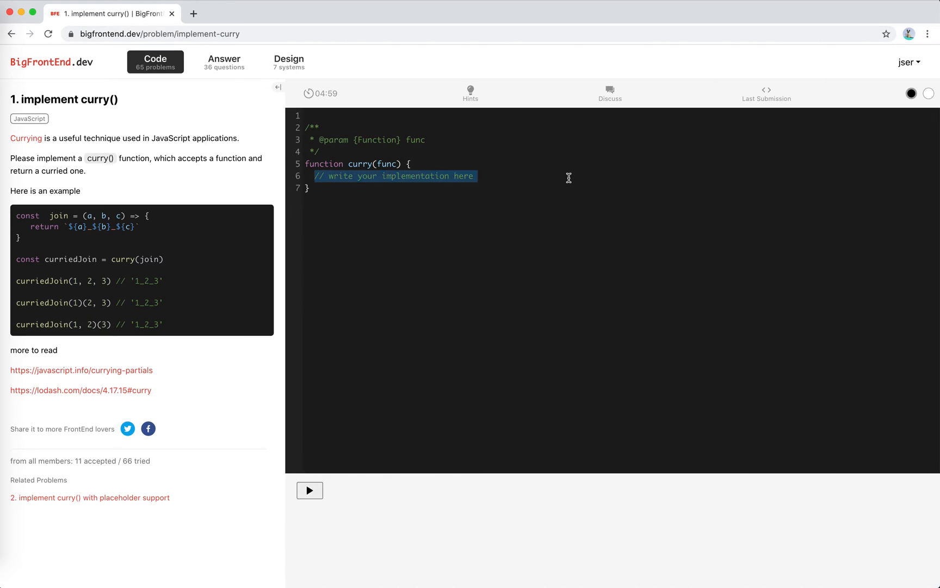
{"action": "key", "text": "Delete"}
{"action": "type", "text": "//"}
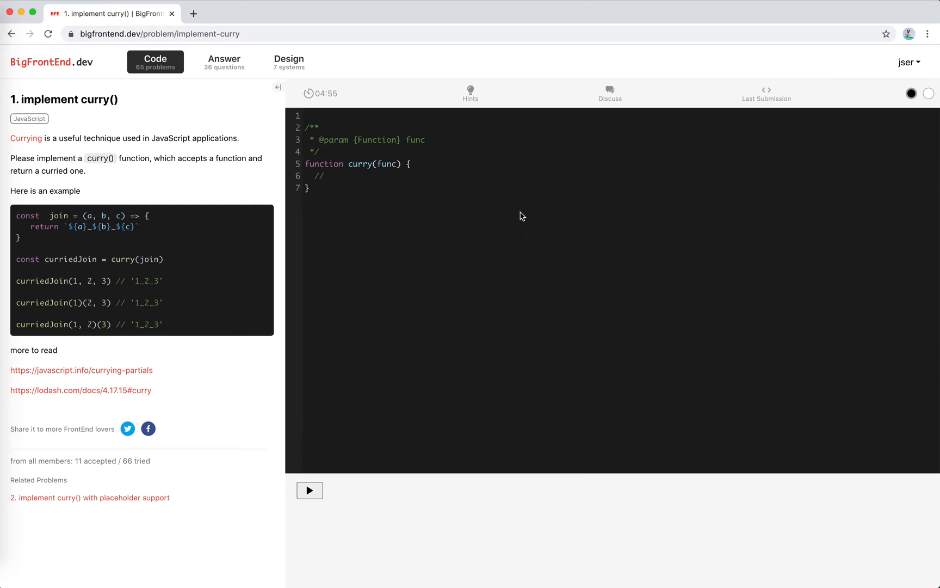
{"action": "mouse_move", "coordinate": [119, 260]}
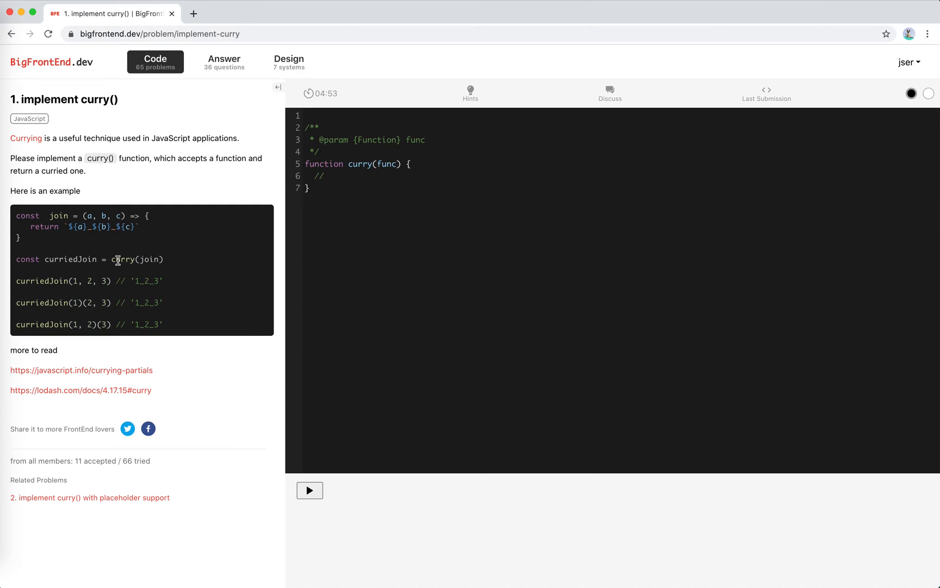
{"action": "mouse_move", "coordinate": [315, 215]}
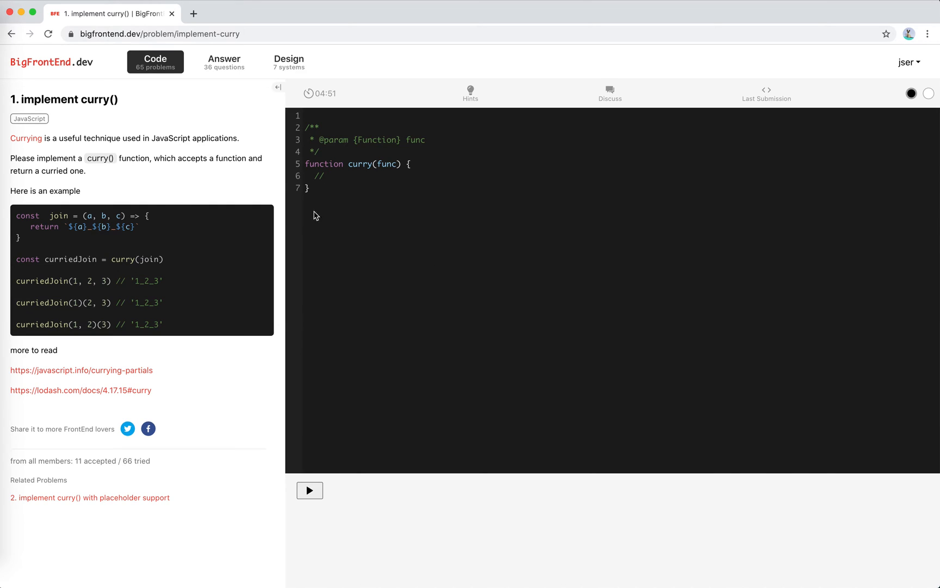
{"action": "mouse_move", "coordinate": [79, 301]}
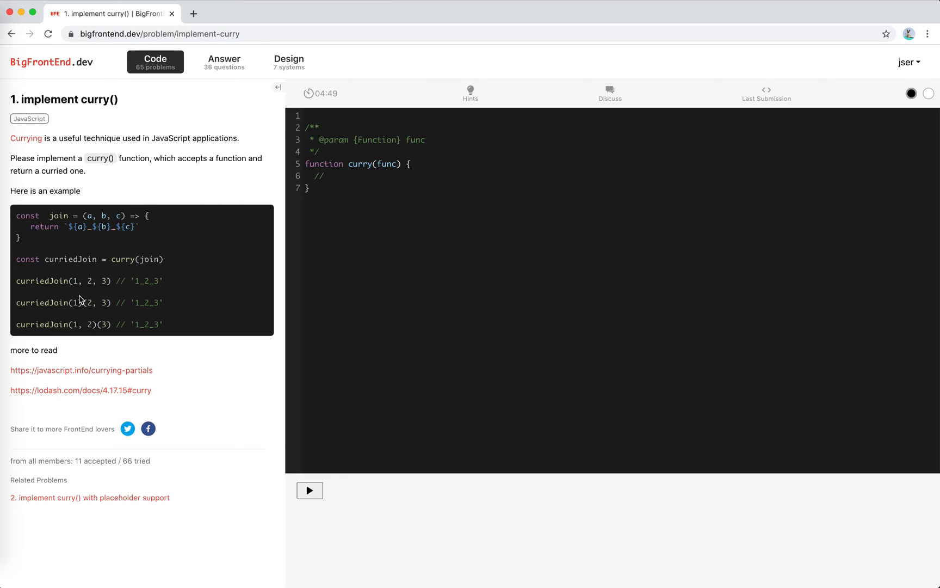
{"action": "left_click", "coordinate": [329, 175]}
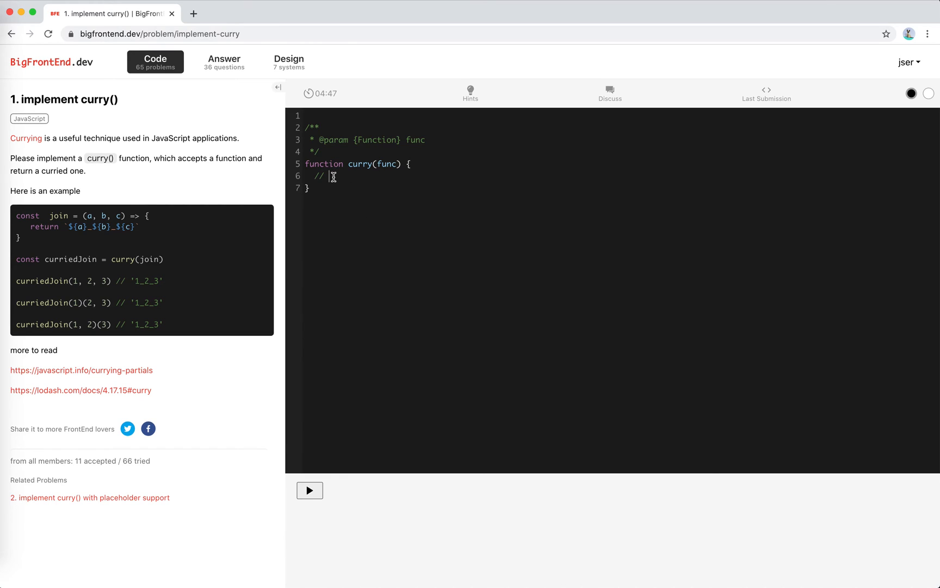
{"action": "type", "text": "return f"}
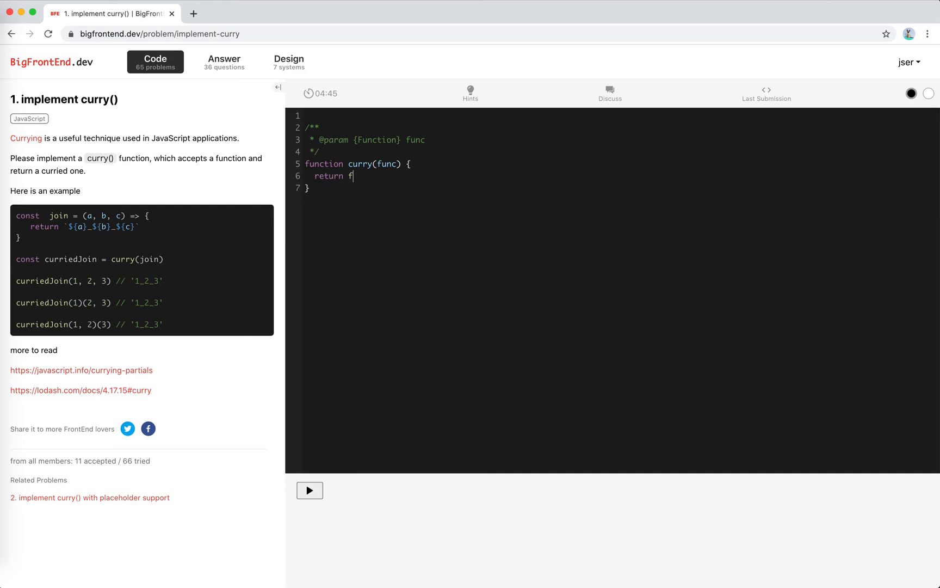
{"action": "type", "text": "unction (...args) {"}
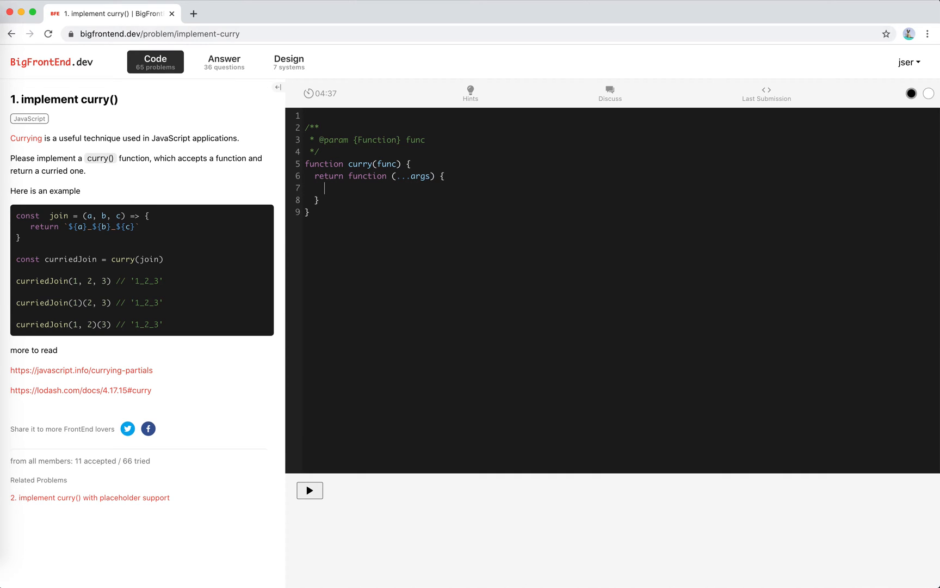
Step: Add the comment '// 1. if enough args, call func' inside the returned function
{"action": "type", "text": "// 1."}
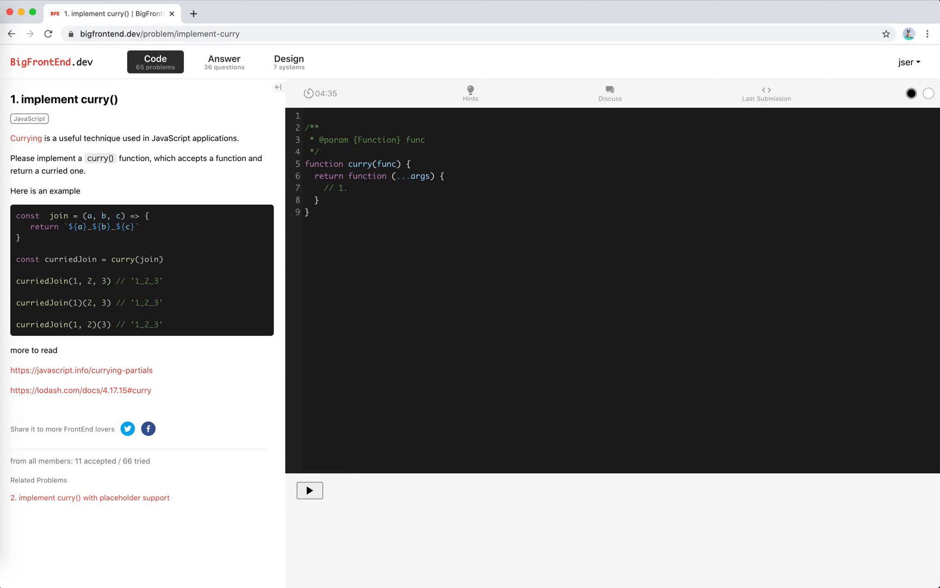
{"action": "type", "text": "if enough args"}
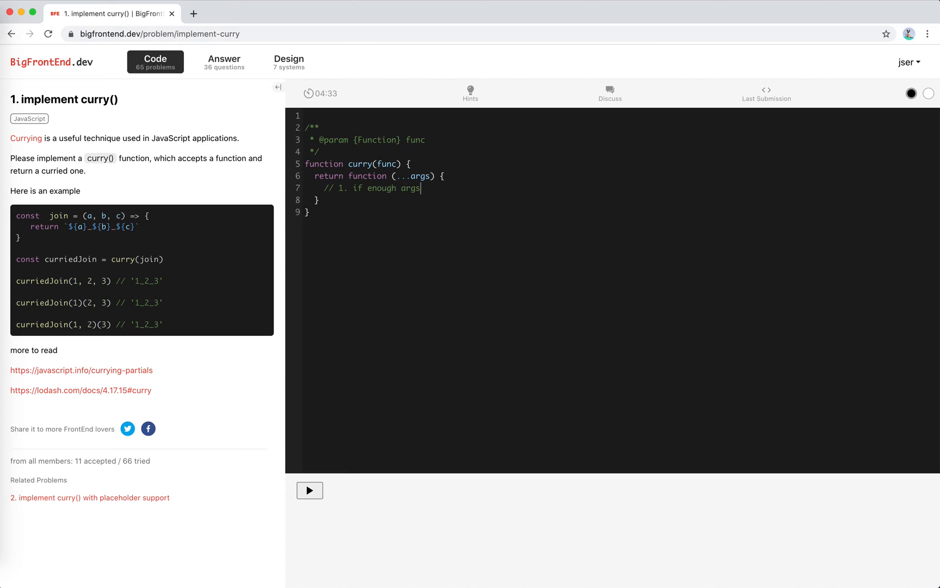
{"action": "type", "text": ","}
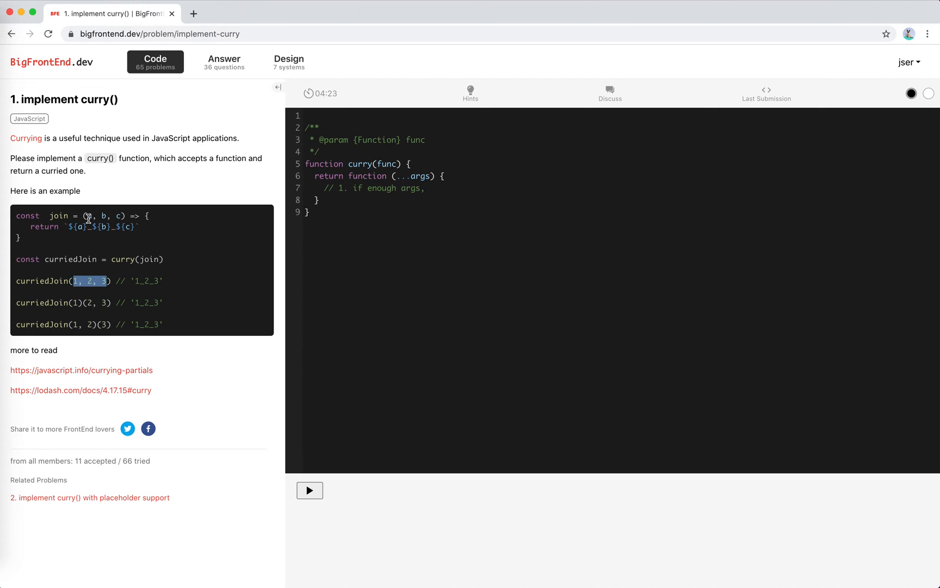
{"action": "type", "text": "c"}
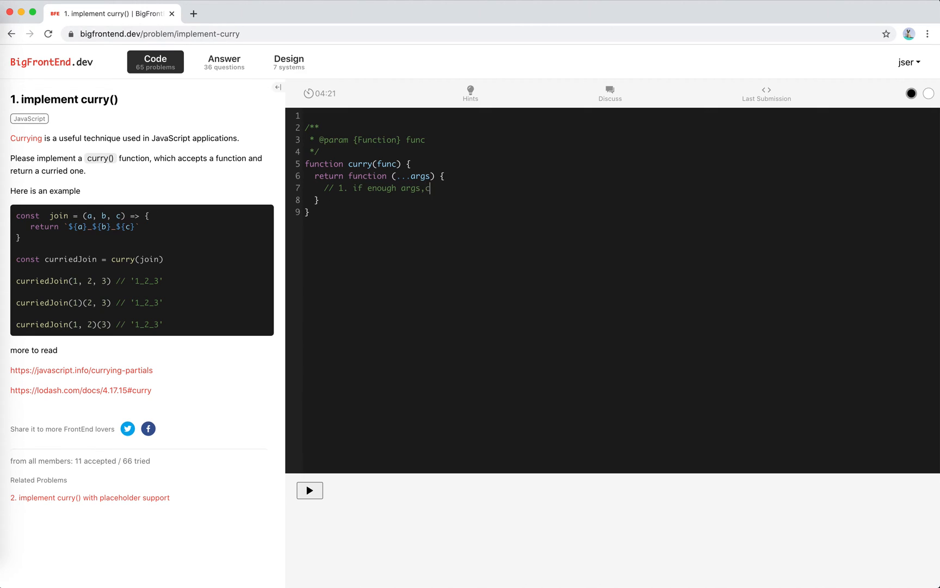
{"action": "type", "text": "call func"}
{"action": "type", "text": "// 2. if"}
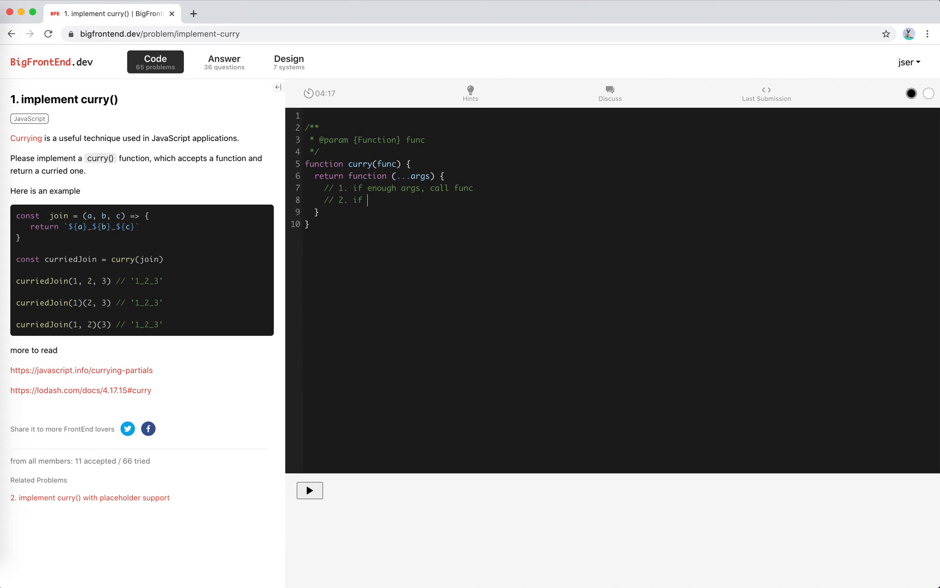
Step: Add the comment 'if not enough, bind the args and wait for new one'
{"action": "type", "text": "not"}
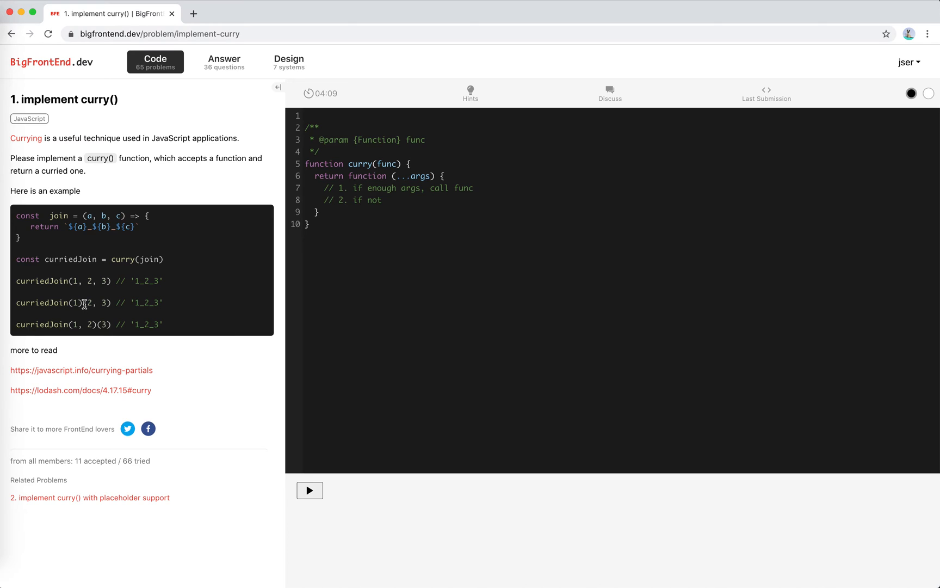
{"action": "mouse_move", "coordinate": [111, 327]}
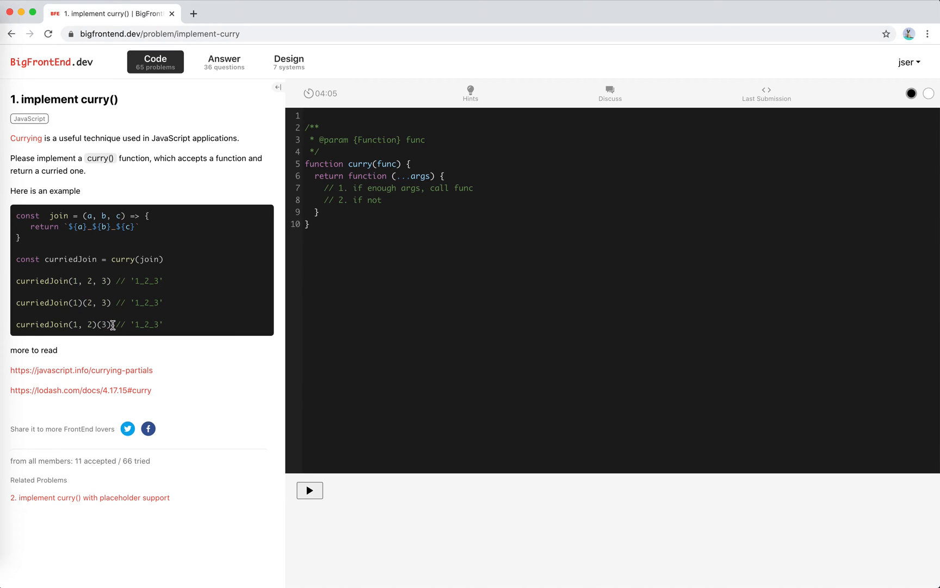
{"action": "type", "text": "enough,"}
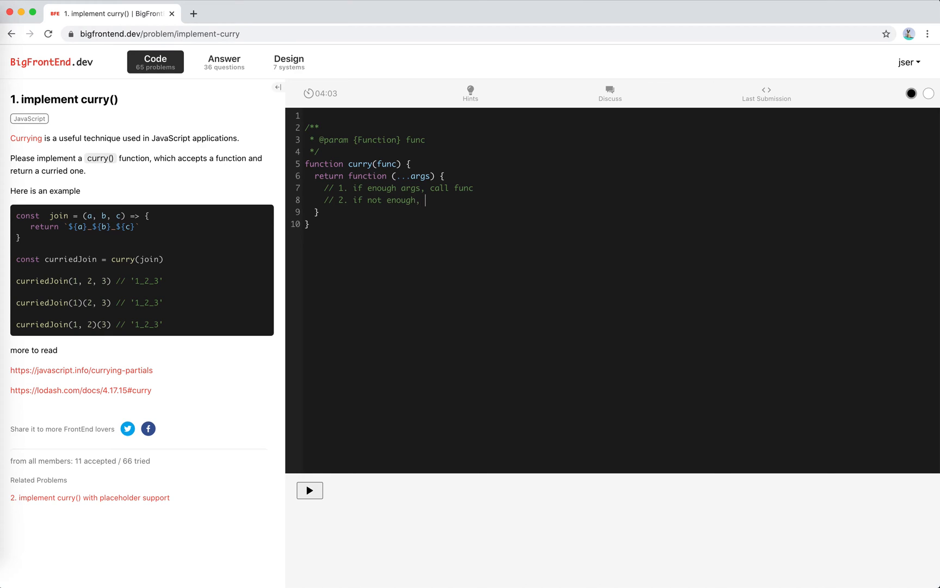
{"action": "type", "text": "bind the"}
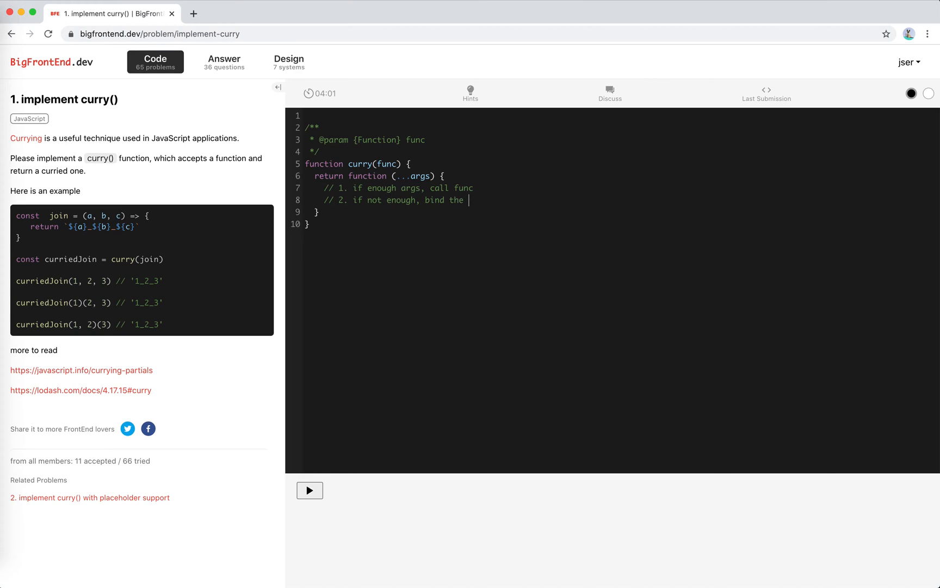
{"action": "type", "text": "args and wait"}
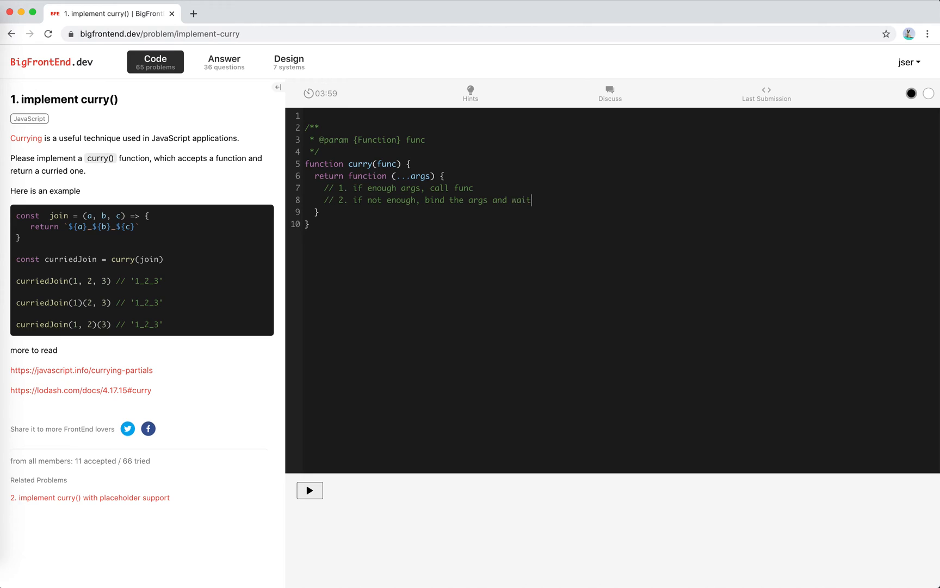
{"action": "type", "text": "for new one"}
{"action": "type", "text": "if"}
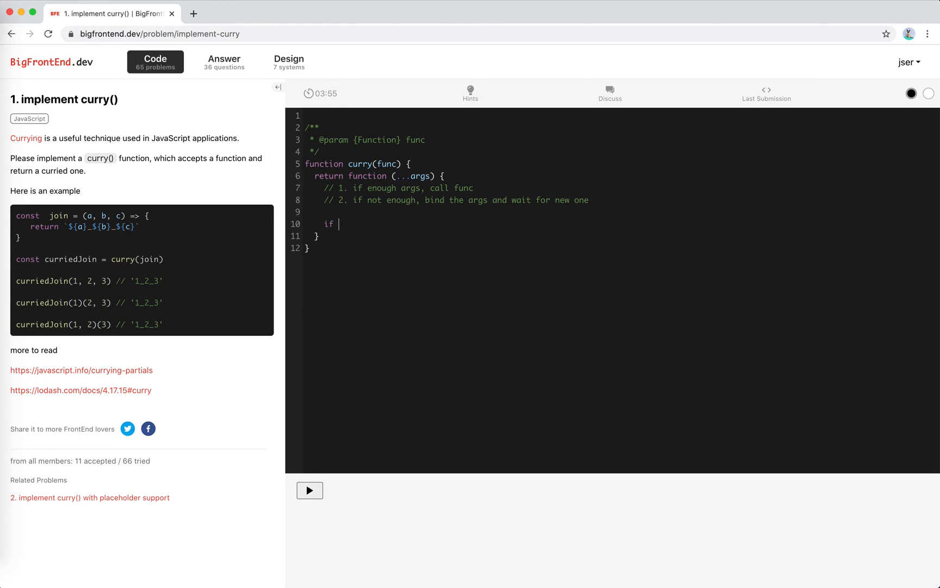
Step: Write if (args.length >= func.length) { return func.apply(this, args) } and open the else
{"action": "type", "text": "(args.l"}
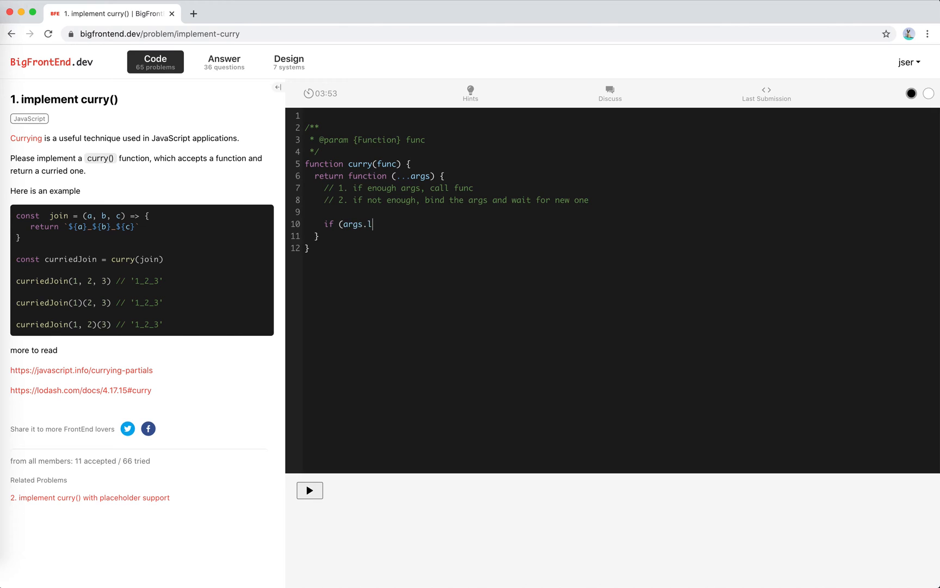
{"action": "type", "text": "enght >="}
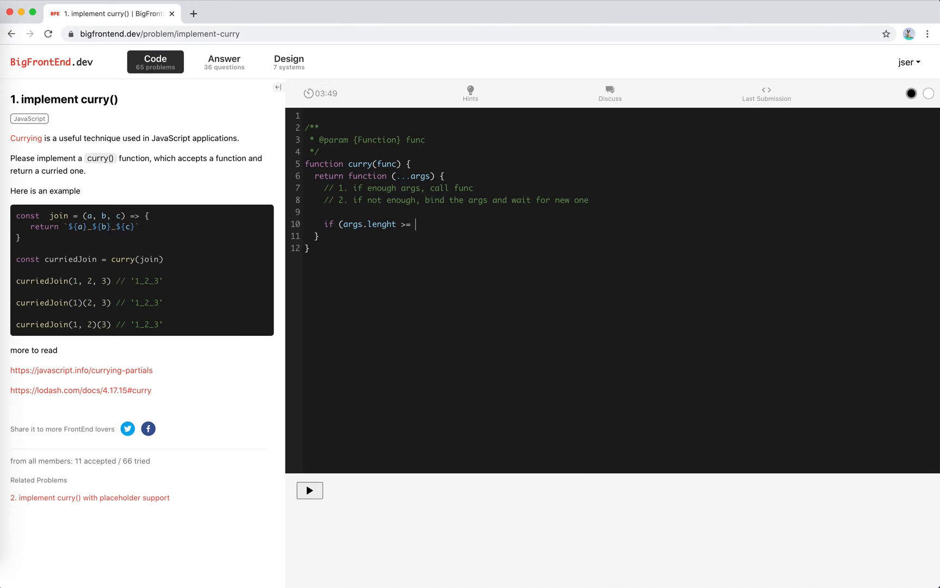
{"action": "type", "text": "func.length"}
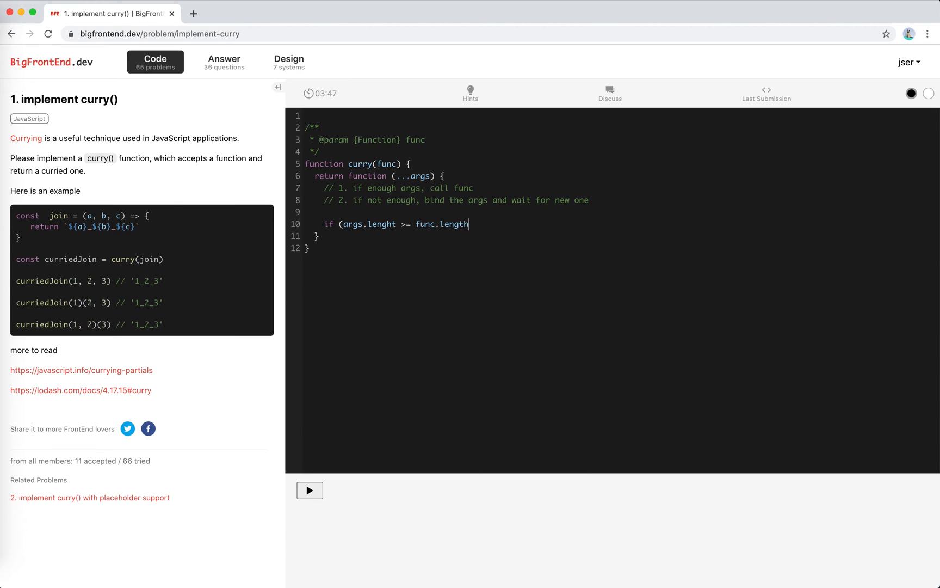
{"action": "type", "text": ") {"}
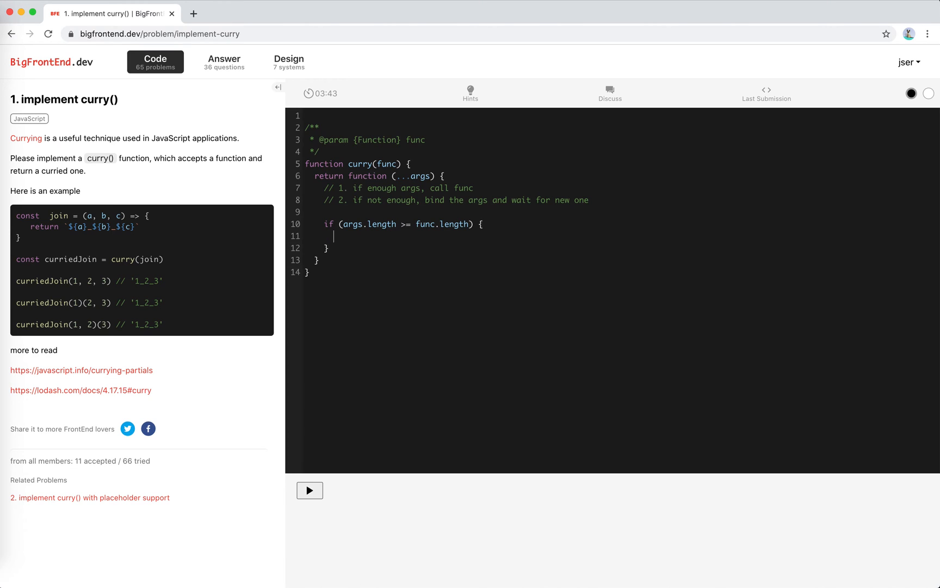
{"action": "type", "text": "return"}
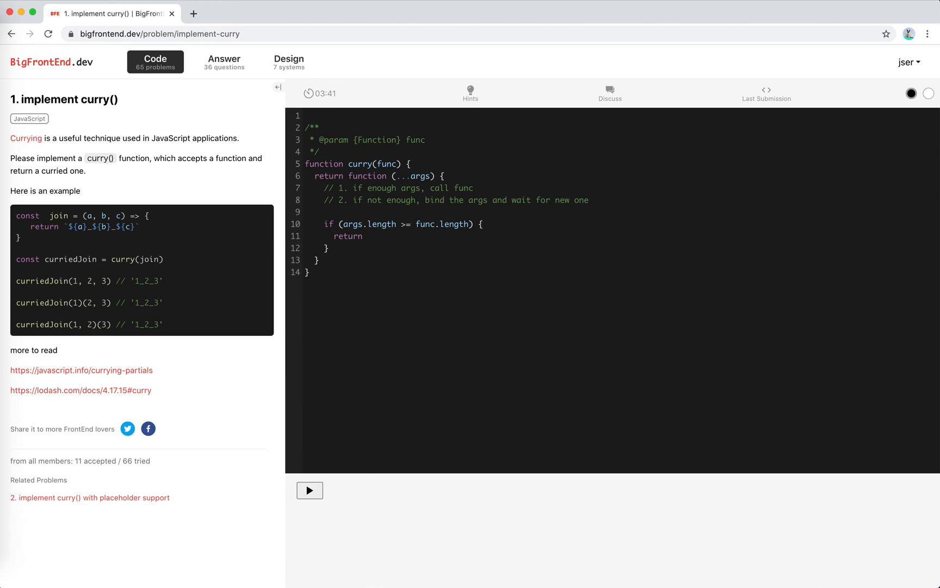
{"action": "type", "text": "func."}
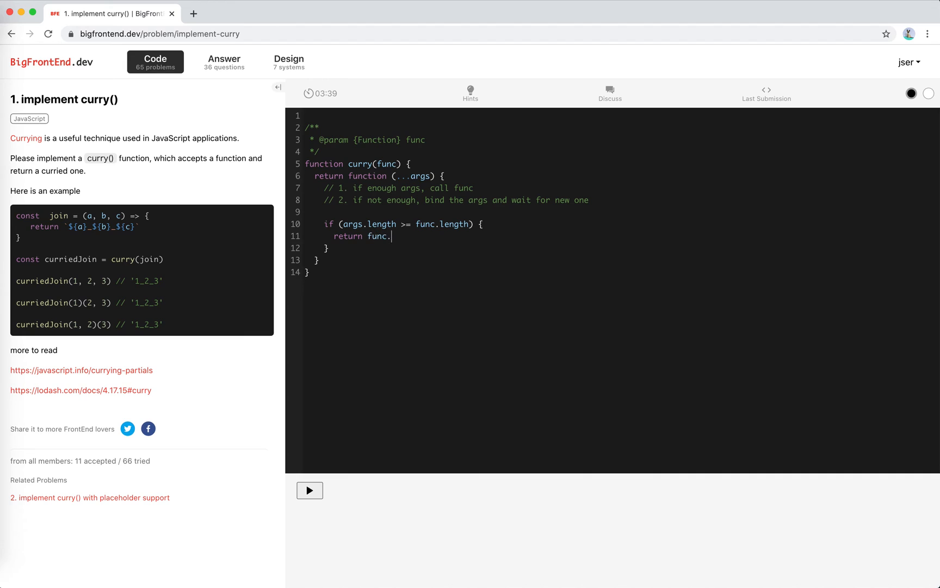
{"action": "type", "text": "apply(this,"}
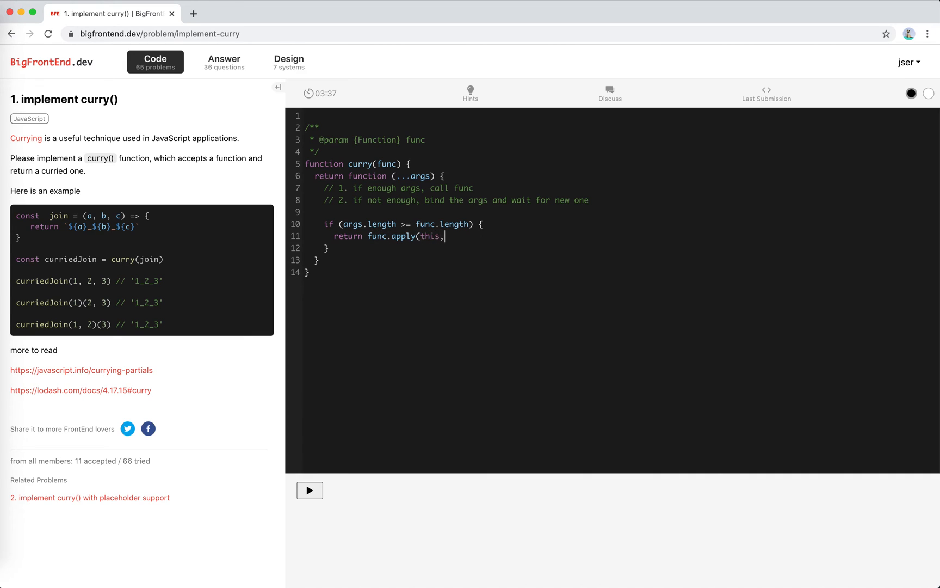
{"action": "mouse_move", "coordinate": [420, 214]}
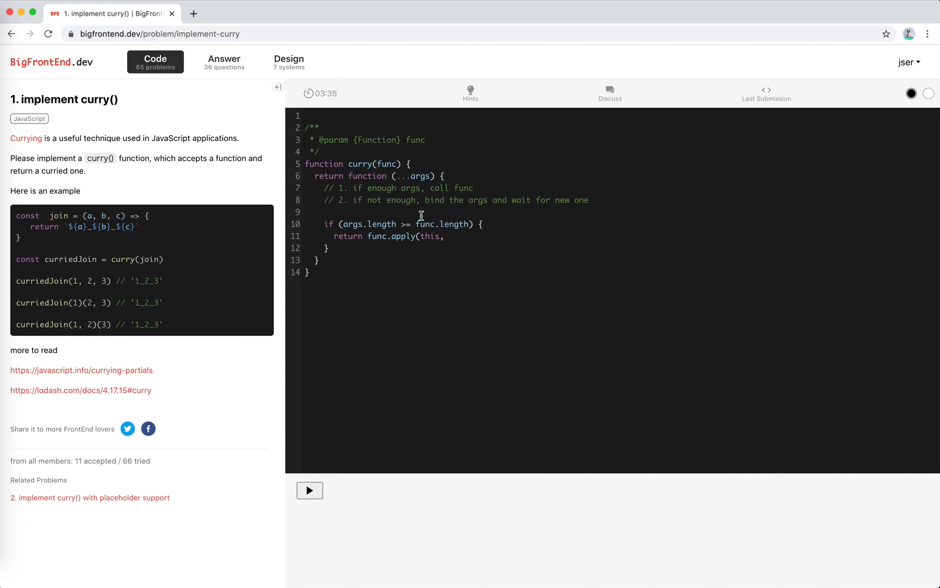
{"action": "mouse_move", "coordinate": [461, 237]}
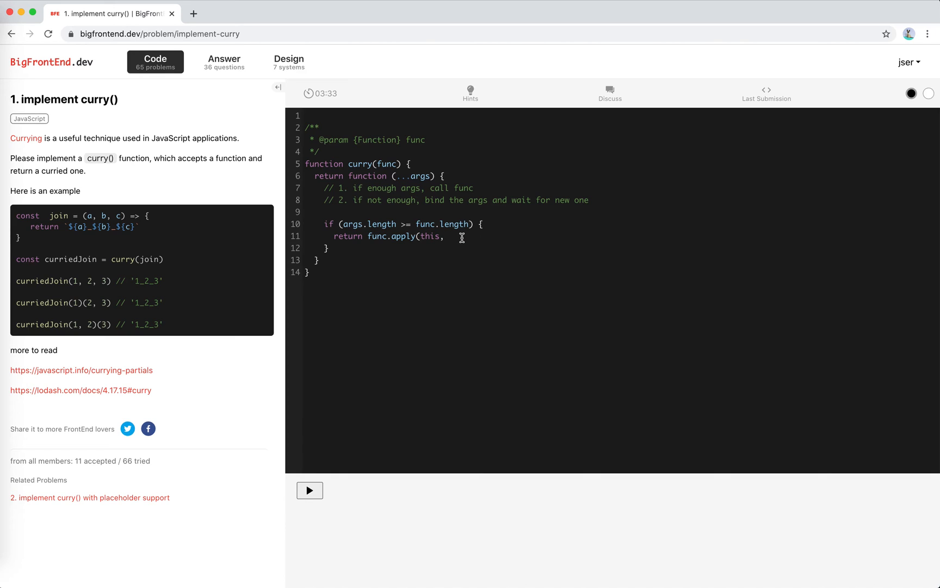
{"action": "type", "text": "args)"}
{"action": "left_click", "coordinate": [623, 248]}
{"action": "type", "text": " else {"}
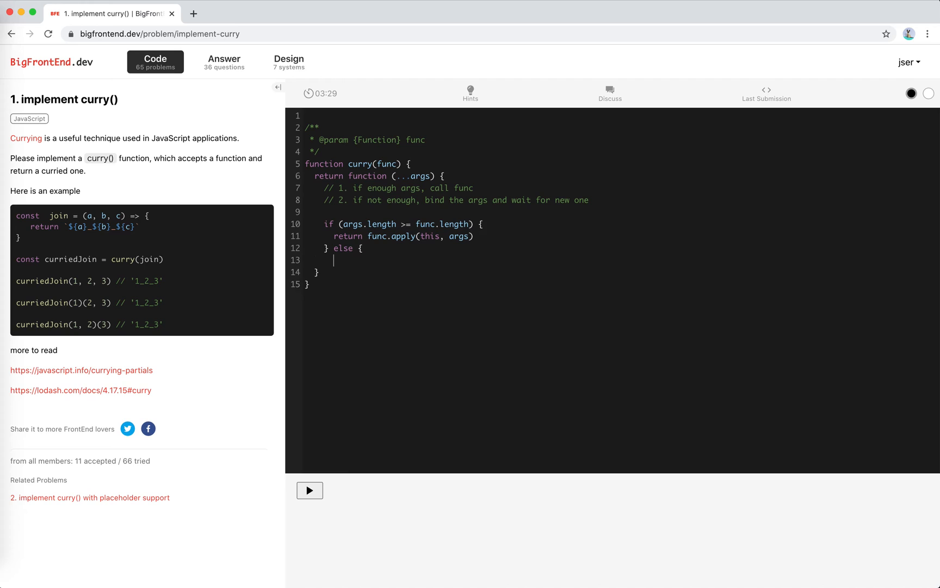
Step: Add a '// 1,2' note in the else block and select the args parameter
{"action": "key", "text": "Enter"}
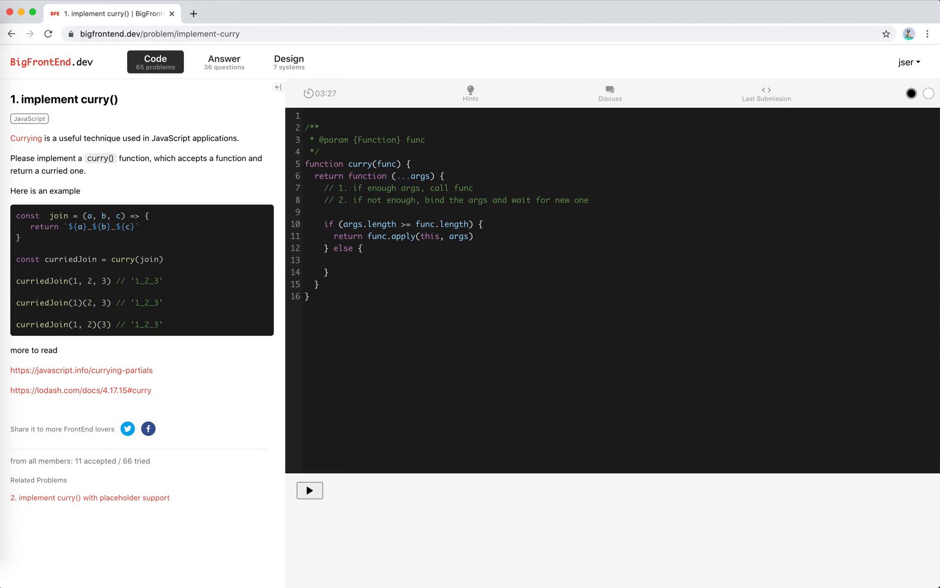
{"action": "mouse_move", "coordinate": [414, 183]}
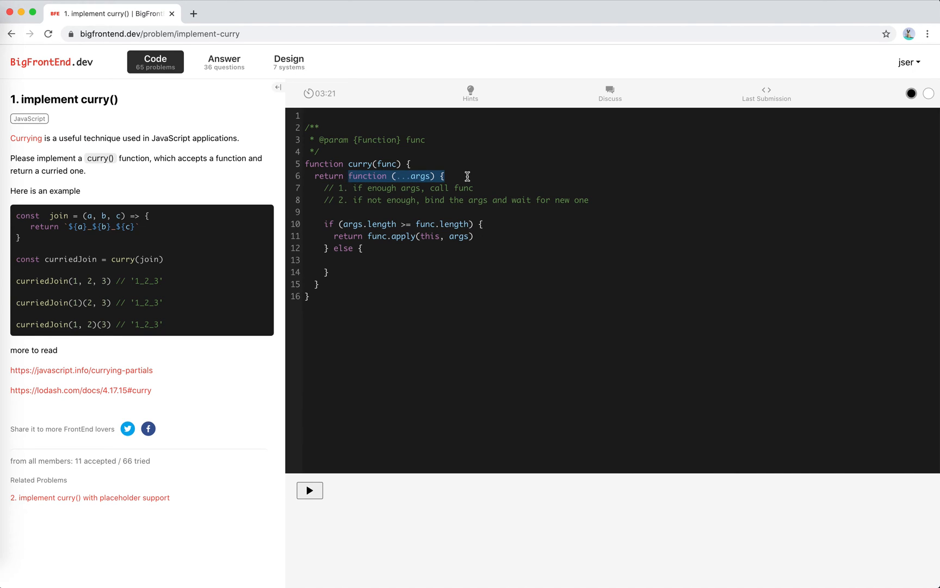
{"action": "left_click", "coordinate": [393, 224]}
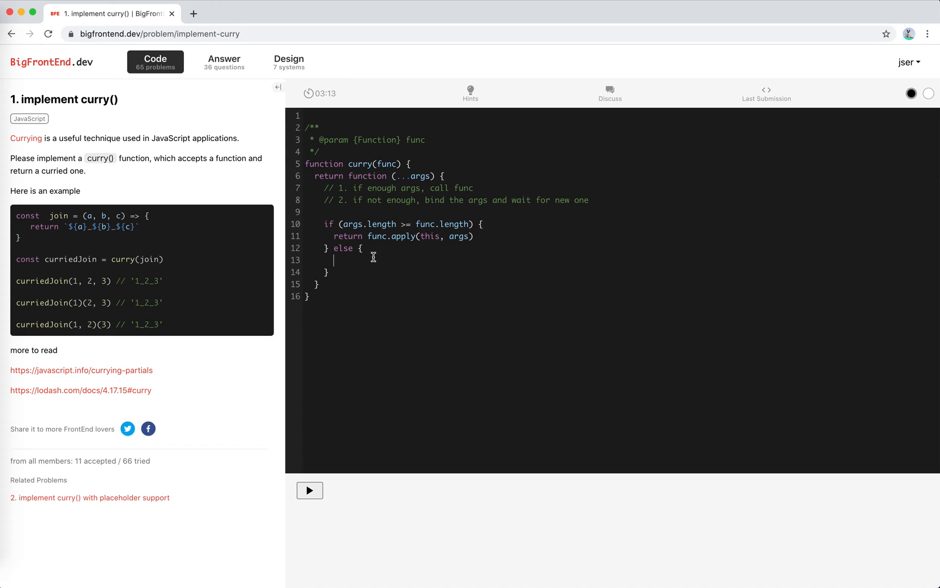
{"action": "type", "text": "//"}
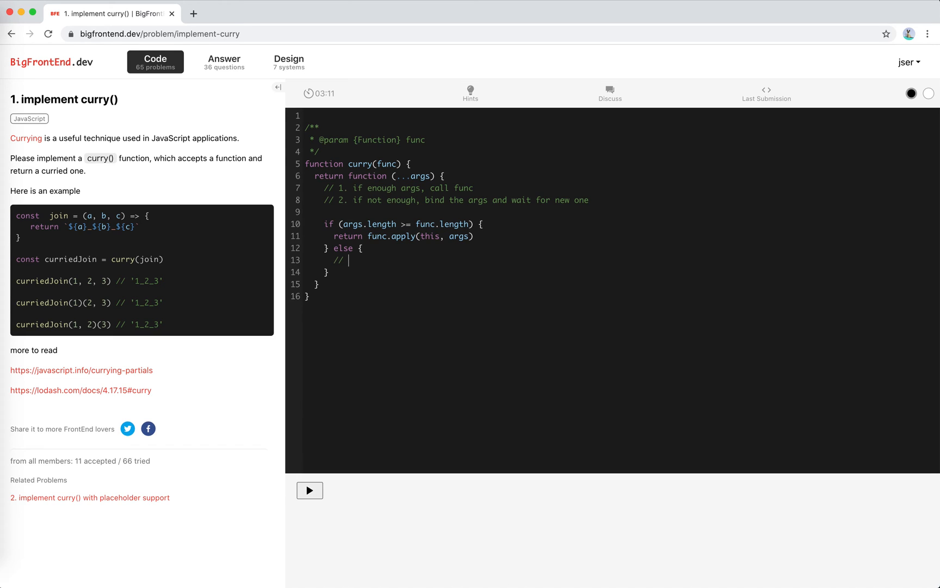
{"action": "type", "text": "1,2"}
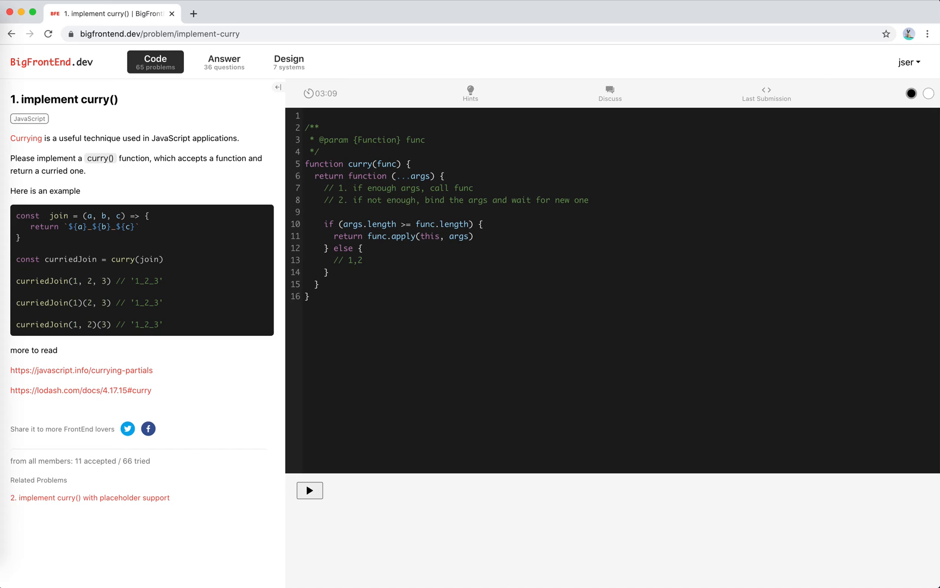
{"action": "double_click", "coordinate": [350, 260]}
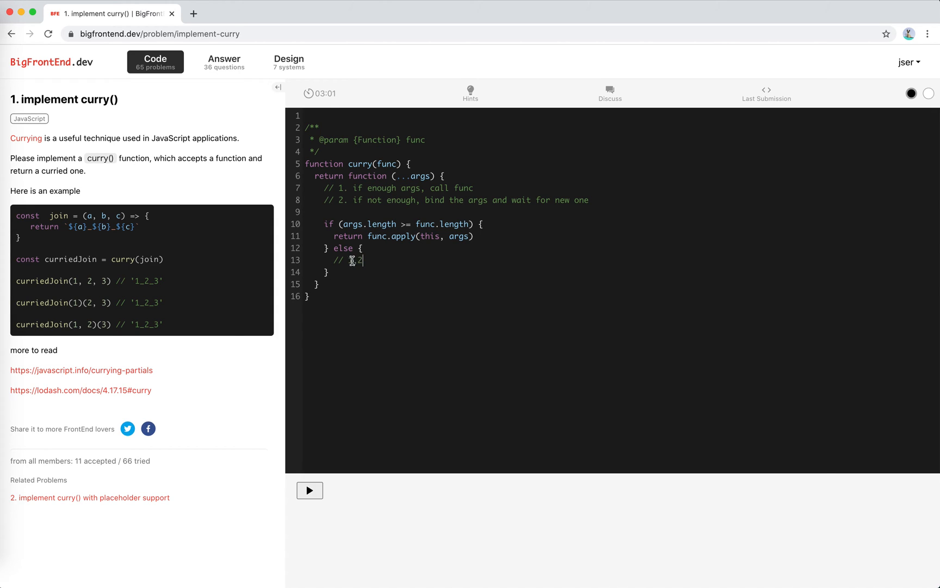
{"action": "type", "text": "1,"}
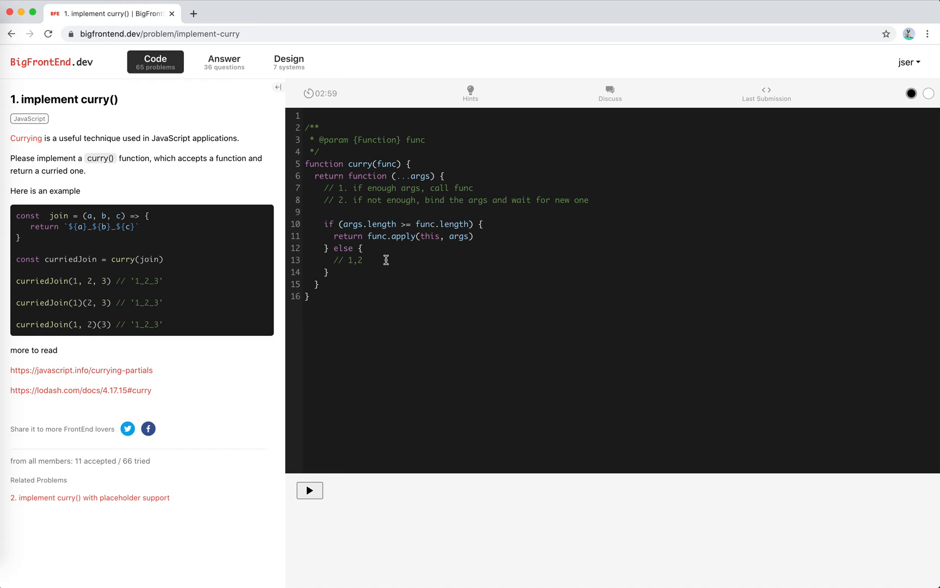
{"action": "mouse_move", "coordinate": [405, 153]}
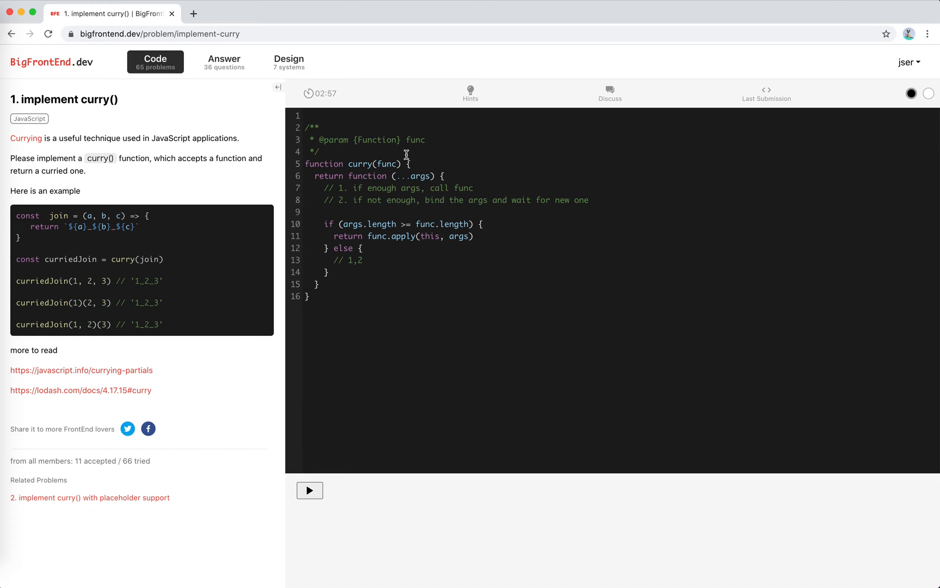
{"action": "double_click", "coordinate": [420, 176]}
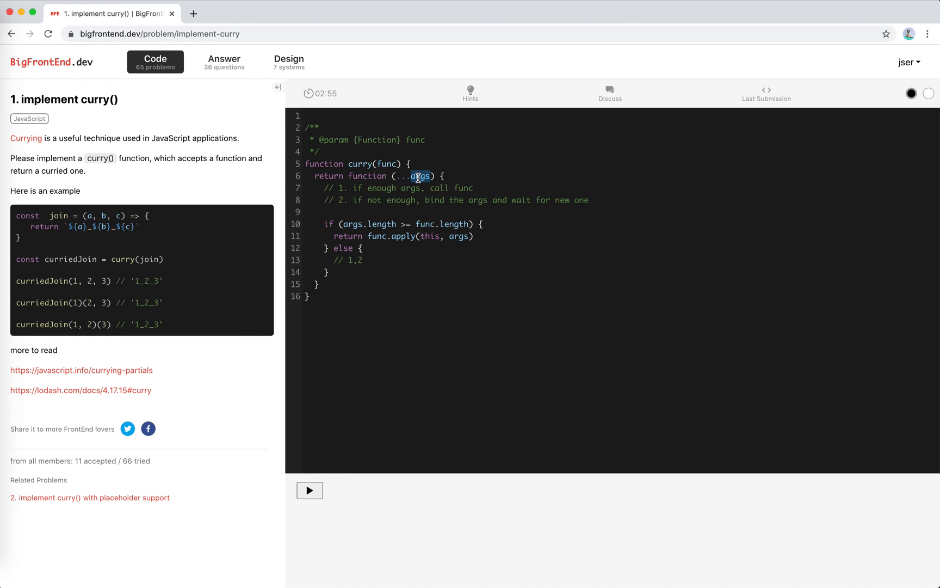
{"action": "mouse_move", "coordinate": [398, 208]}
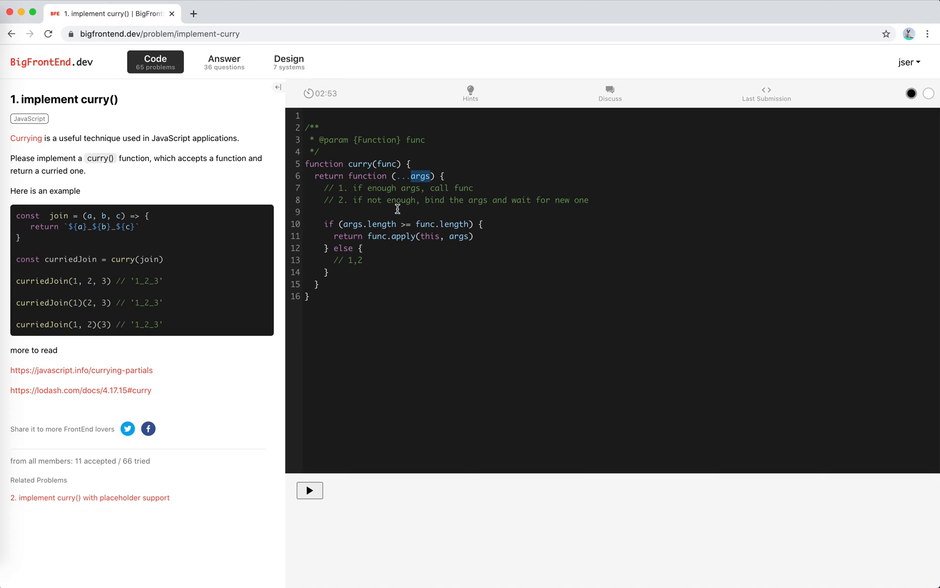
{"action": "mouse_move", "coordinate": [363, 260]}
{"action": "type", "text": "return"}
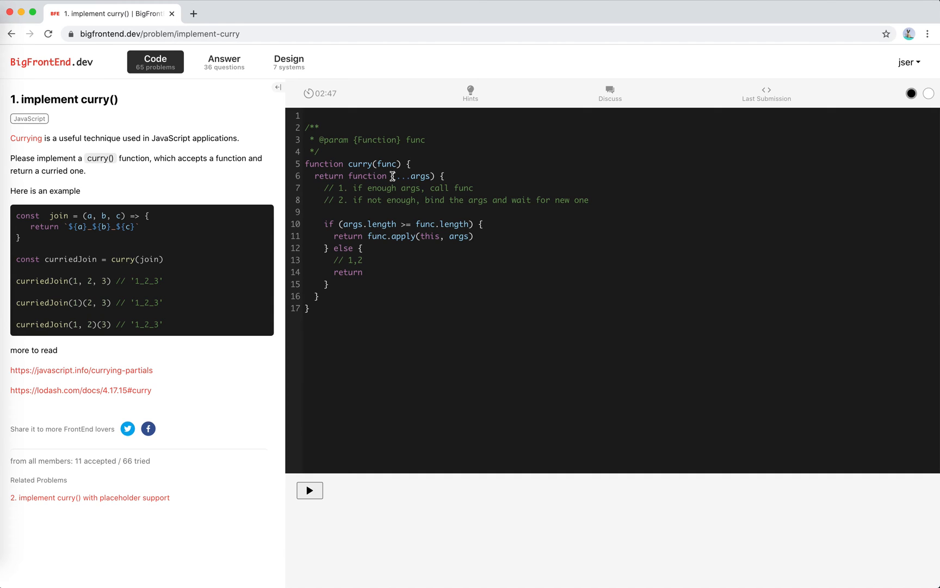
Step: Name the inner function curried and return curried.bind(this, ...args) in the else branch
{"action": "type", "text": "curried"}
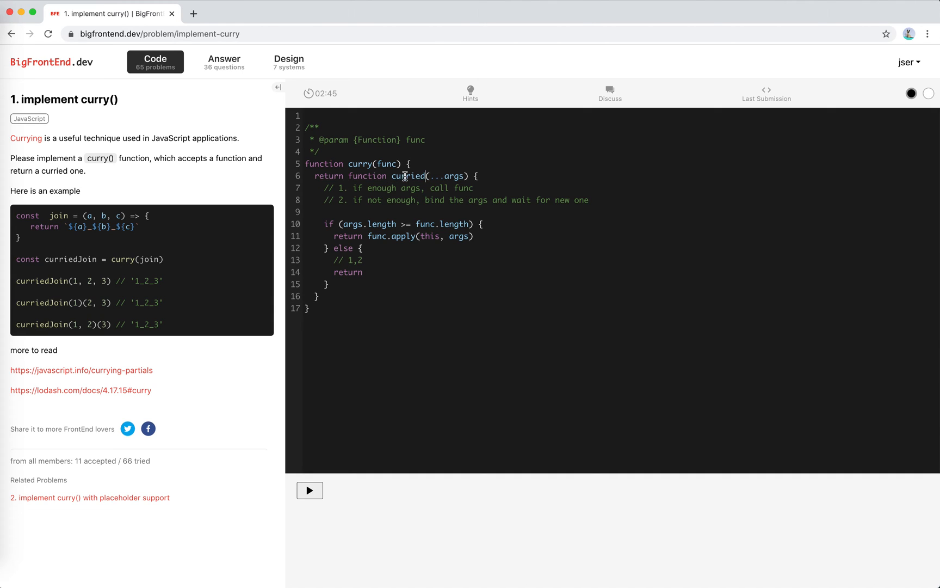
{"action": "type", "text": "curried.b"}
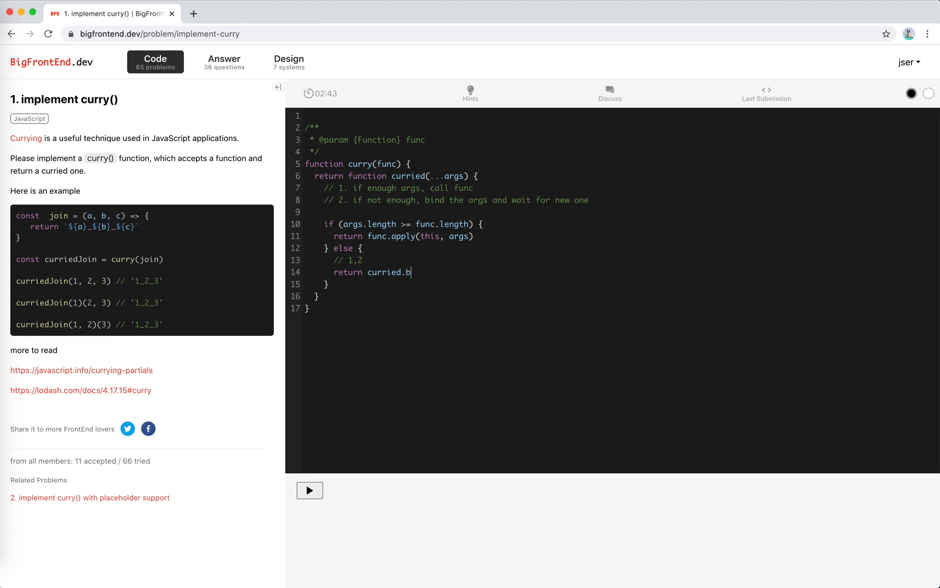
{"action": "type", "text": "ind(this,"}
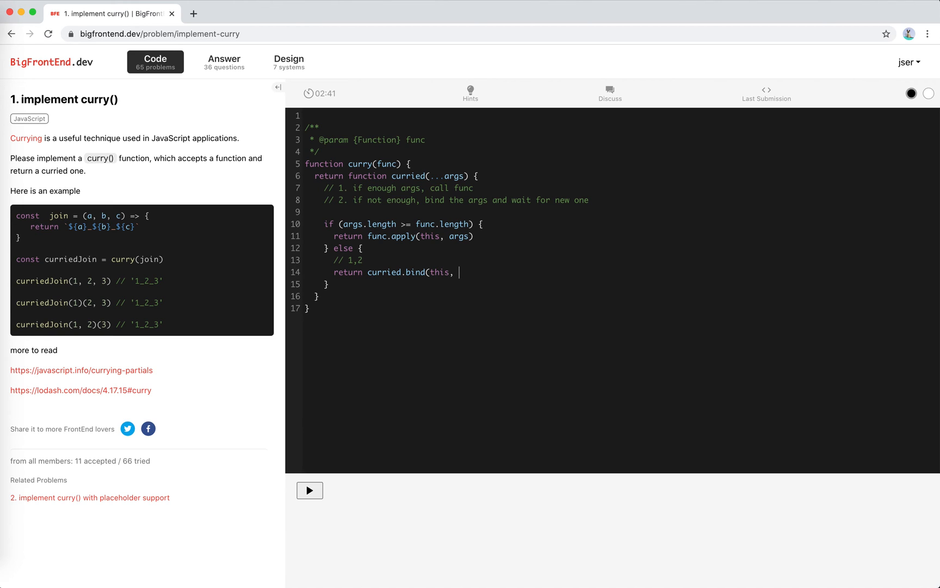
{"action": "type", "text": "...args)"}
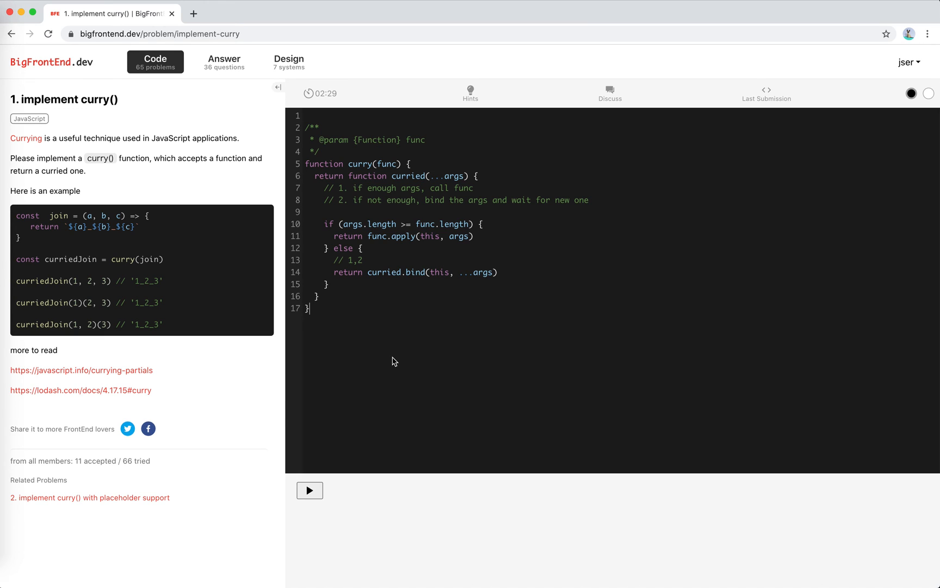
Step: Run the tests, submit the passing solution, and dismiss the Well Done popup
{"action": "left_click", "coordinate": [309, 490]}
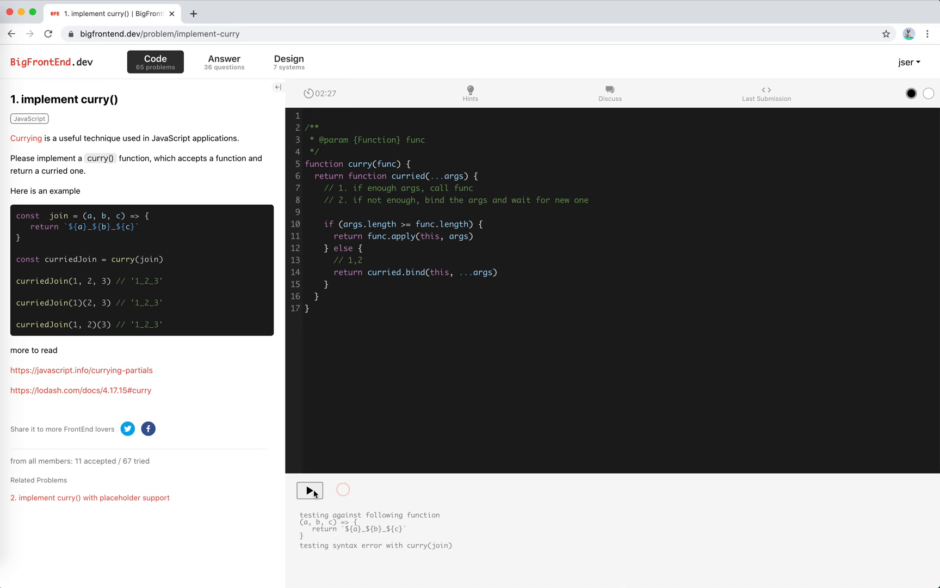
{"action": "left_click", "coordinate": [310, 490]}
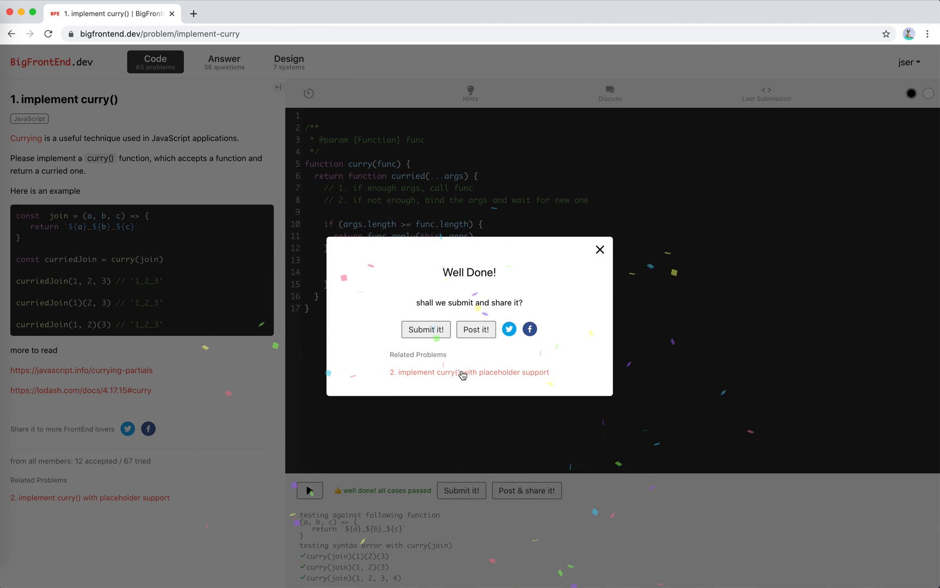
{"action": "left_click", "coordinate": [425, 330]}
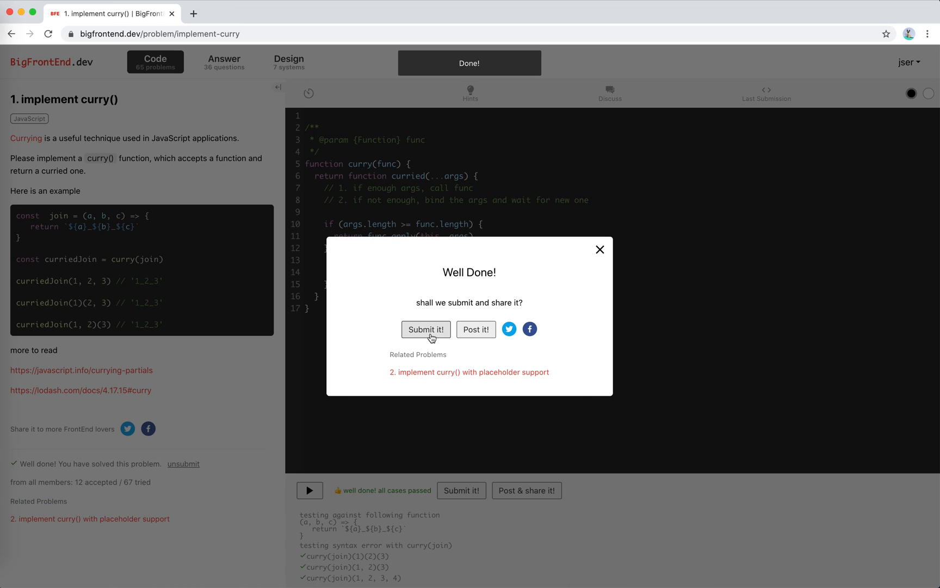
{"action": "left_click", "coordinate": [600, 249]}
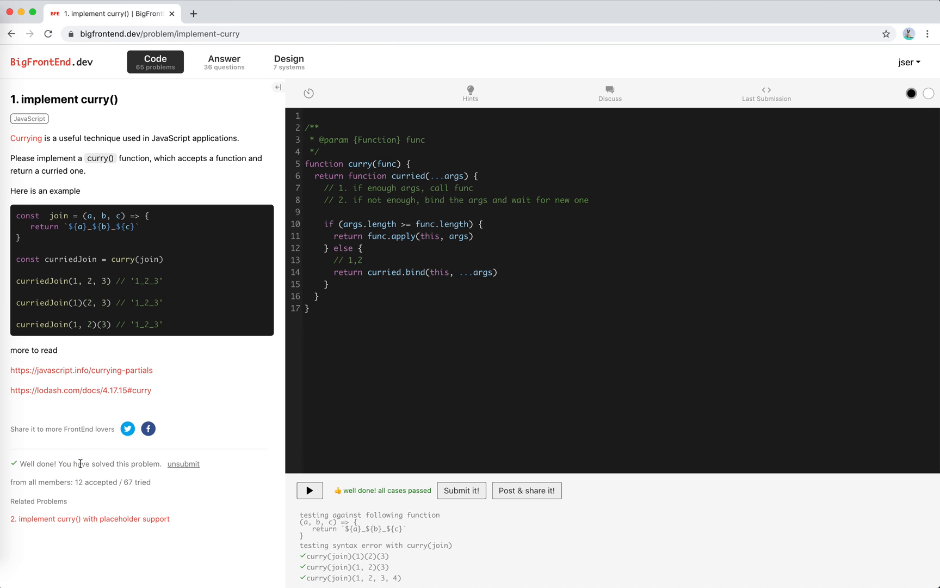
{"action": "mouse_move", "coordinate": [135, 464]}
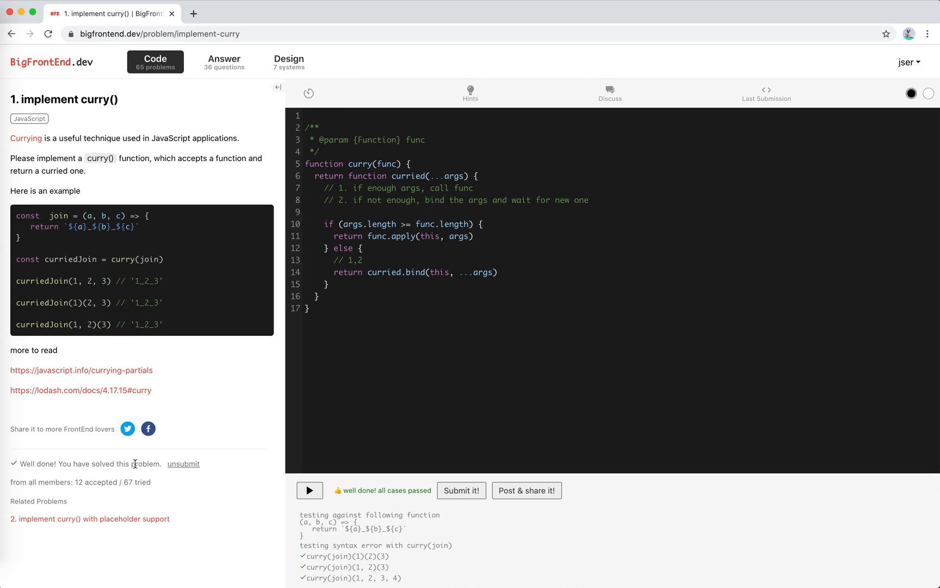
{"action": "mouse_move", "coordinate": [155, 493]}
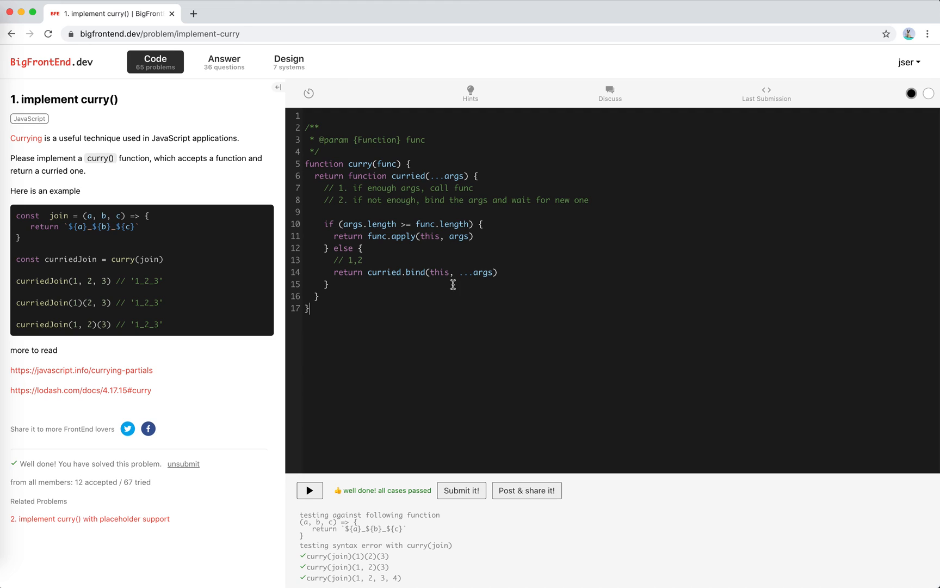
{"action": "mouse_move", "coordinate": [170, 503]}
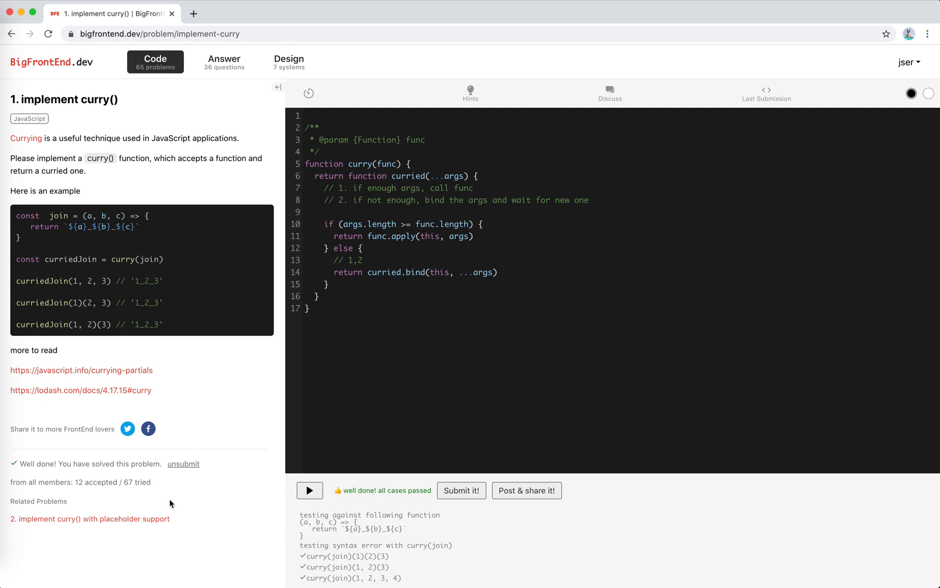
{"action": "mouse_move", "coordinate": [154, 524]}
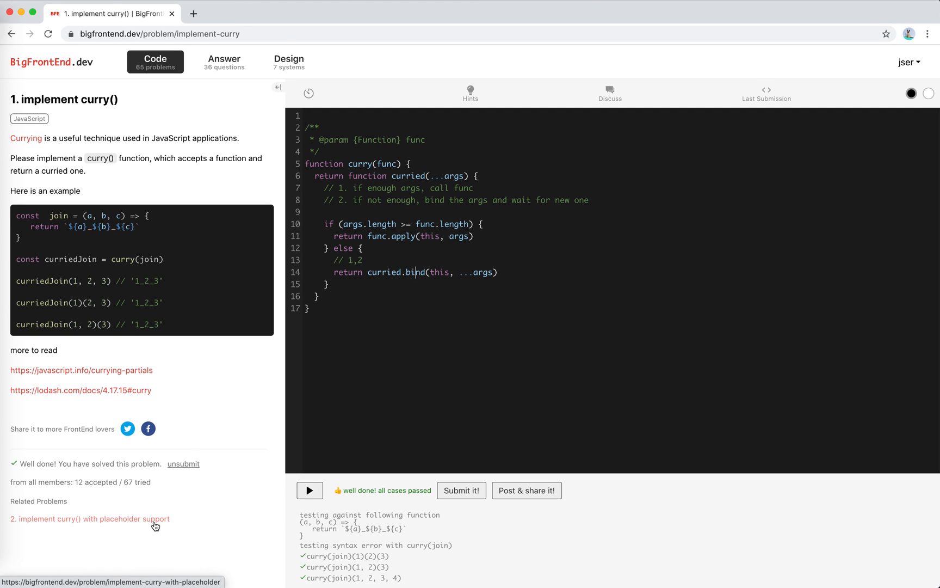
Step: Visit related problem 2, return via the Code list to problem 1, and begin a fresh timed attempt
{"action": "left_click", "coordinate": [89, 518]}
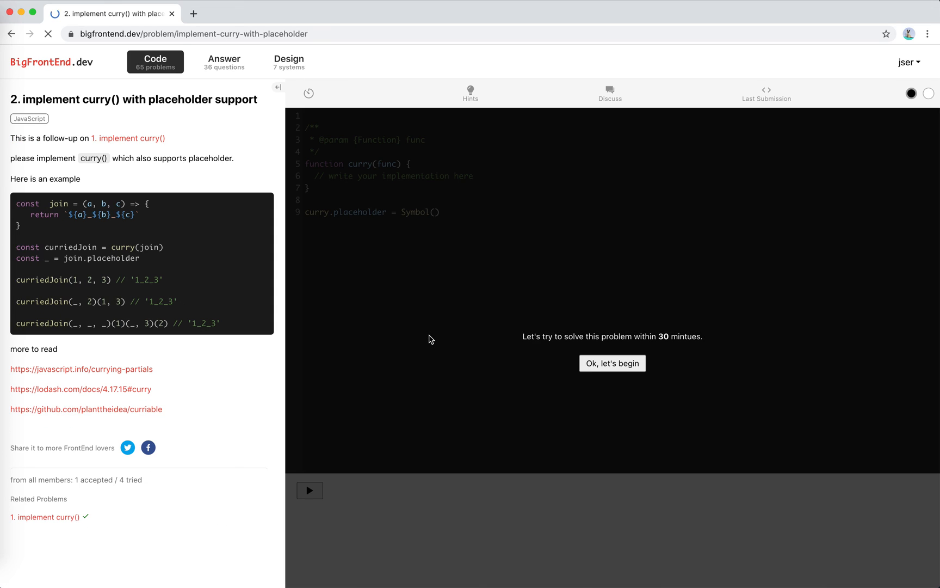
{"action": "left_click", "coordinate": [612, 363]}
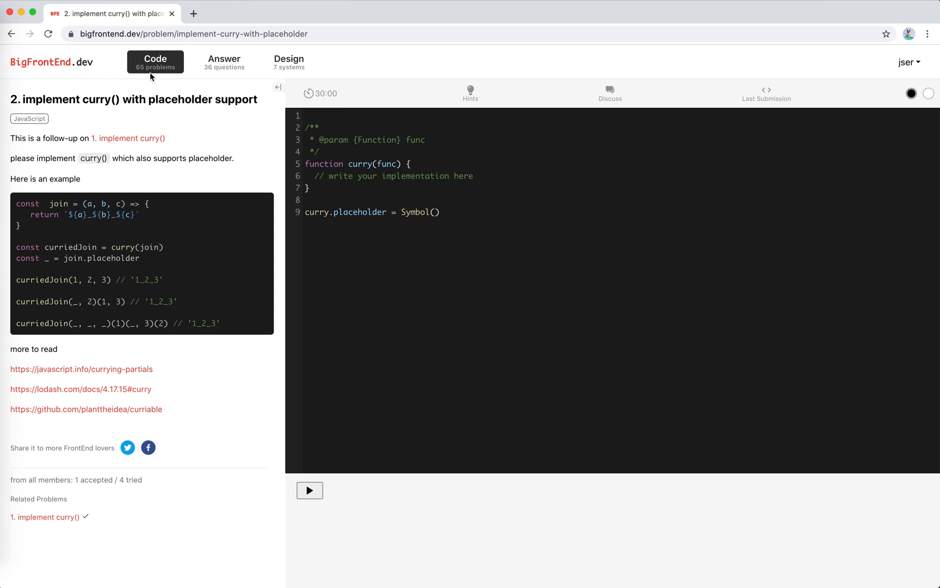
{"action": "left_click", "coordinate": [154, 61]}
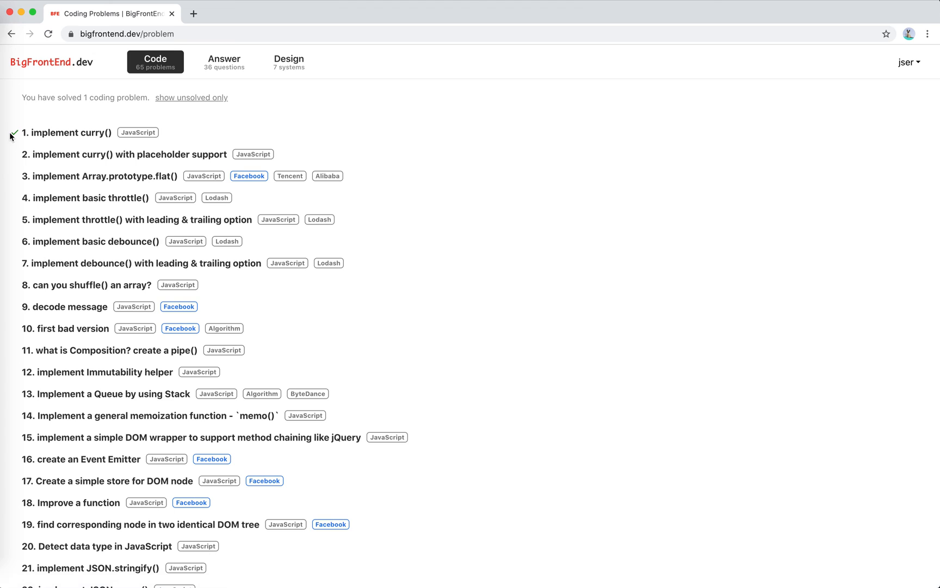
{"action": "left_click", "coordinate": [69, 133]}
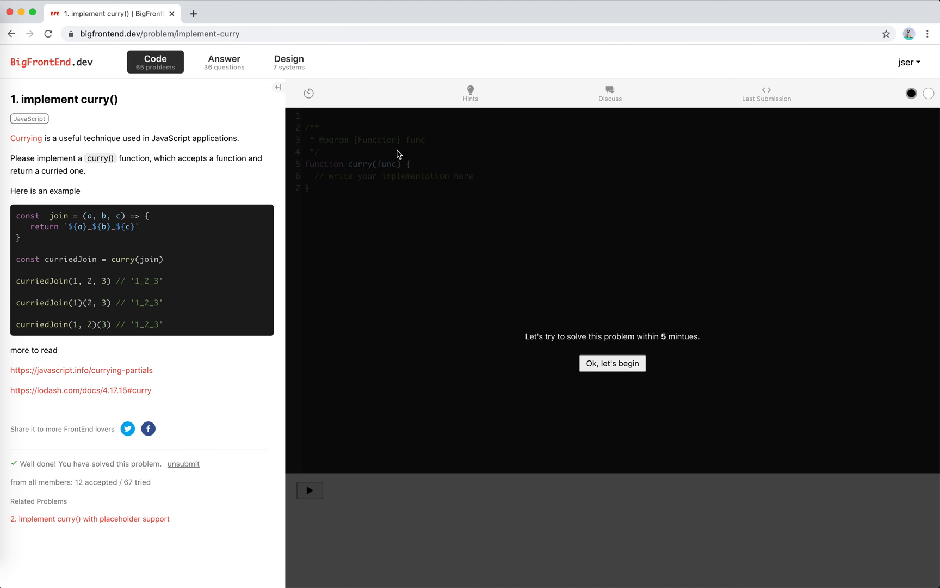
{"action": "left_click", "coordinate": [613, 362]}
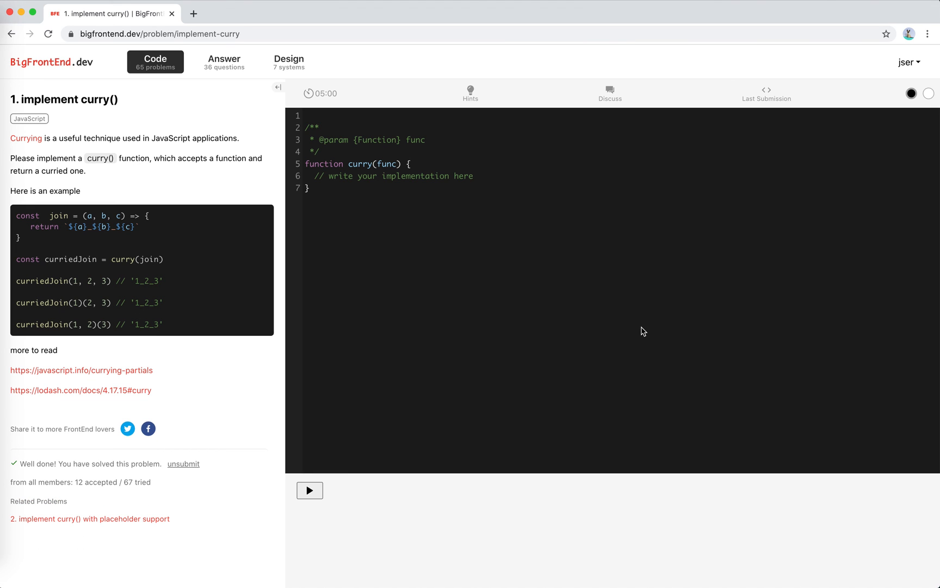